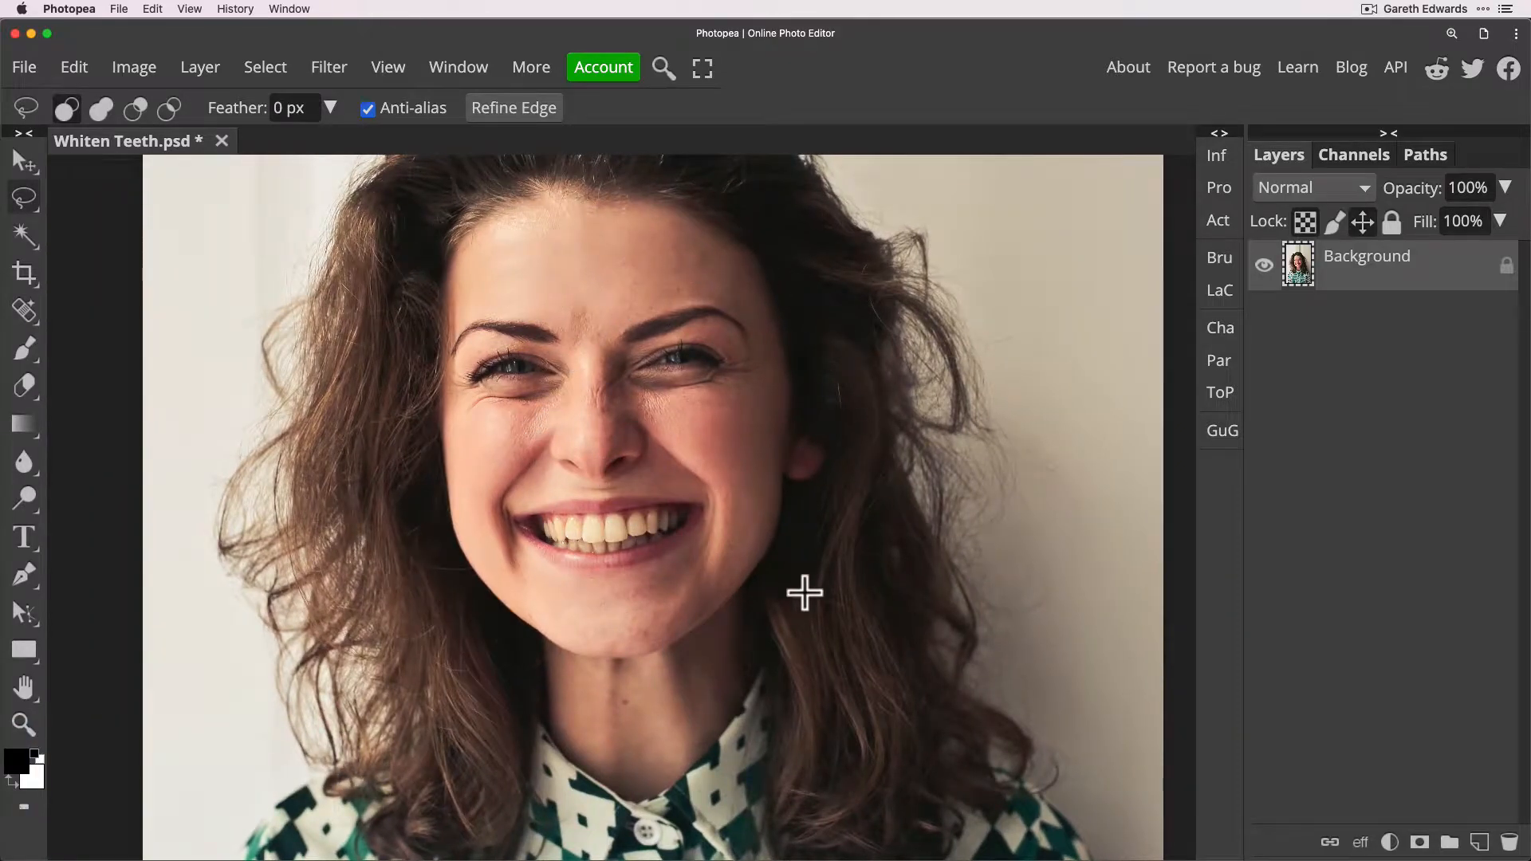
Step: Zoom in on the mouth so the yellowed teeth fill the canvas
click(24, 727)
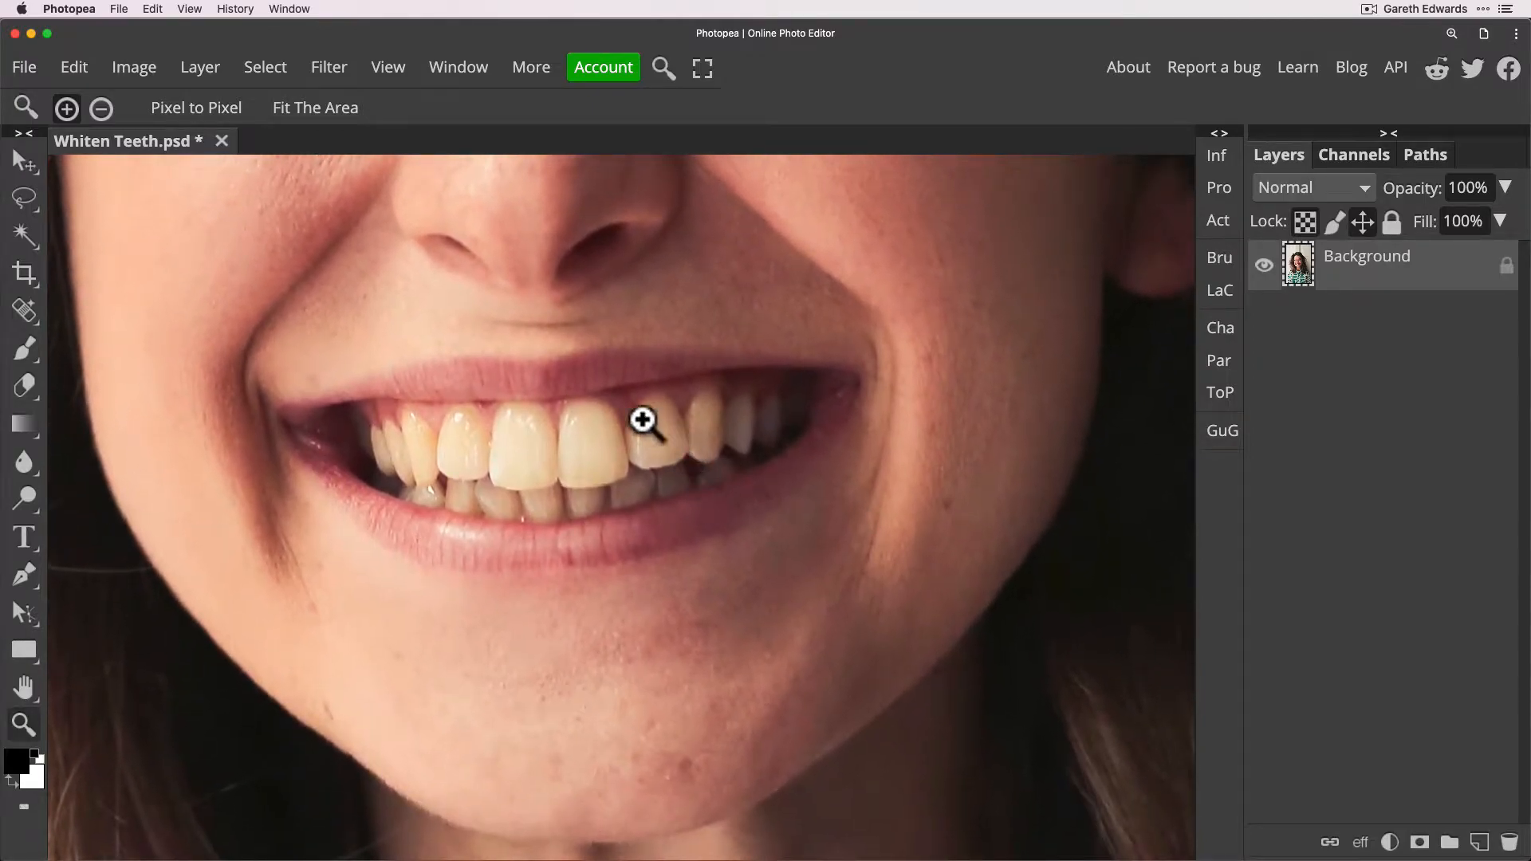
mouse_move(359, 397)
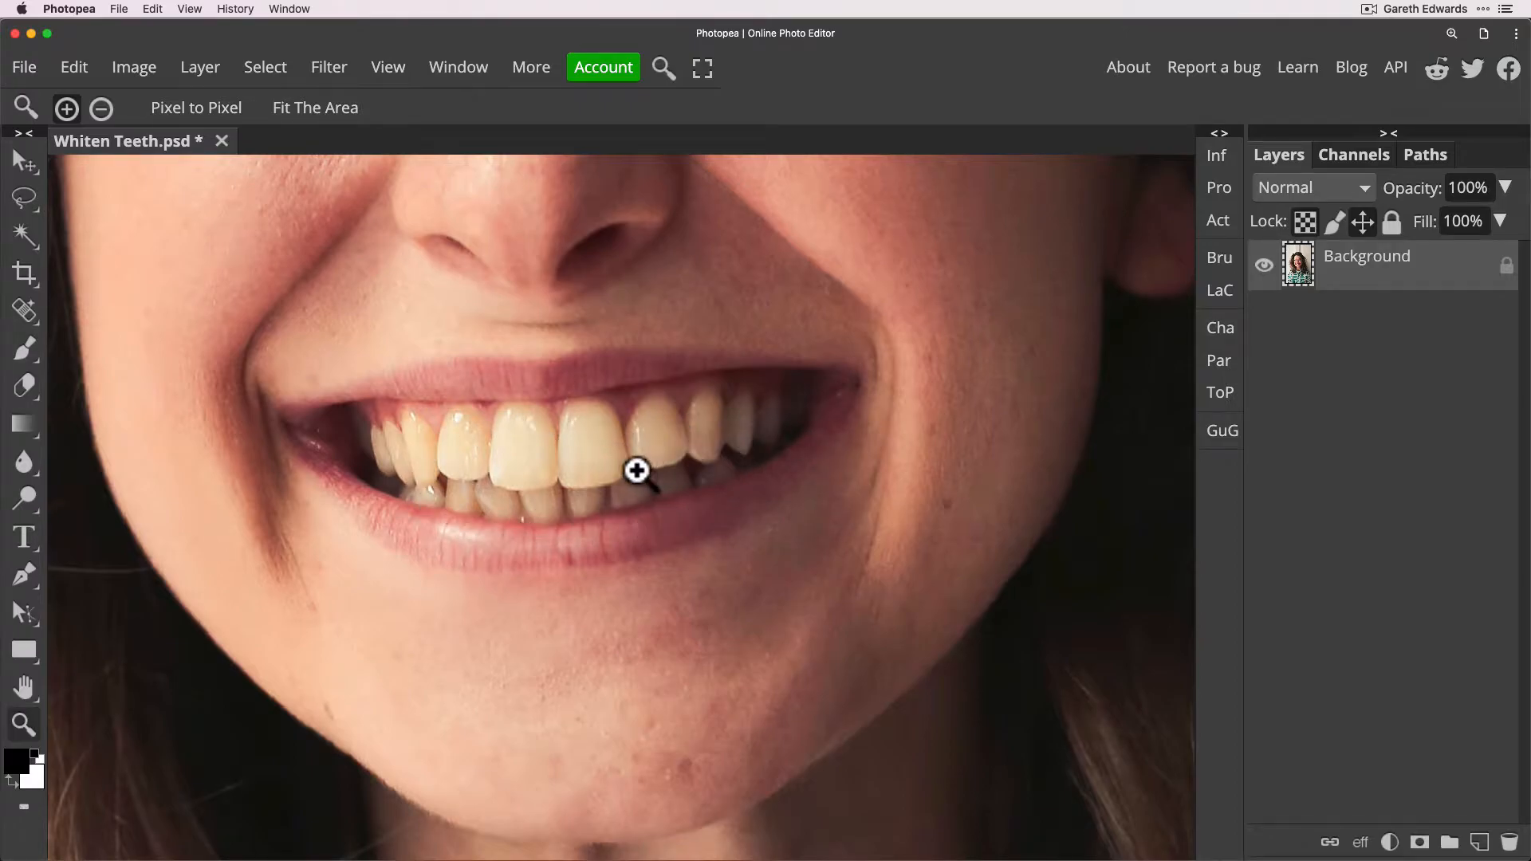
mouse_move(620, 456)
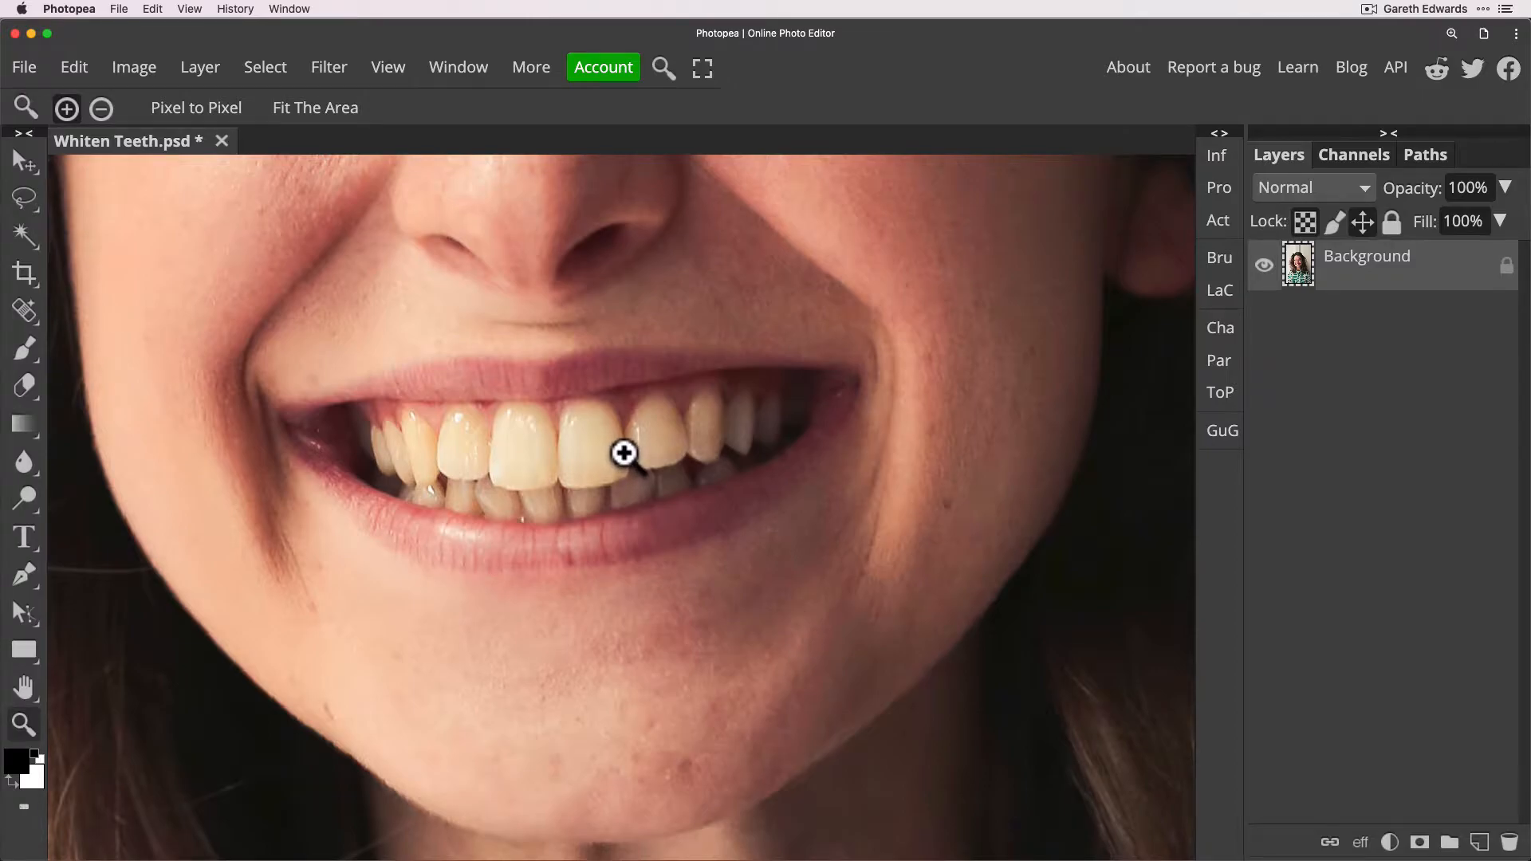
Step: Trace a closed Lasso selection around the teeth inside the smile
click(24, 199)
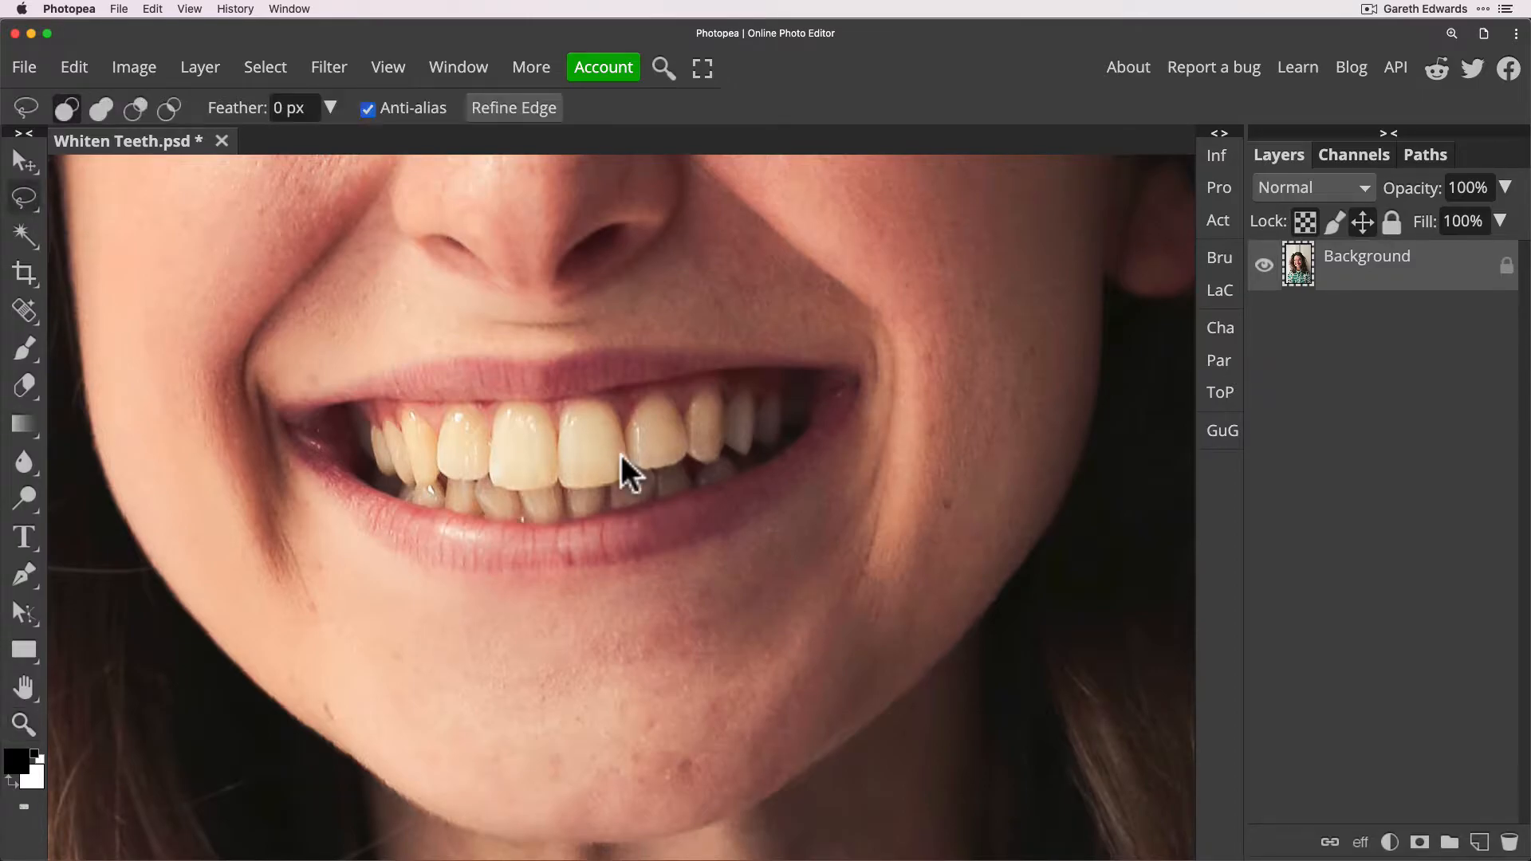
mouse_move(381, 450)
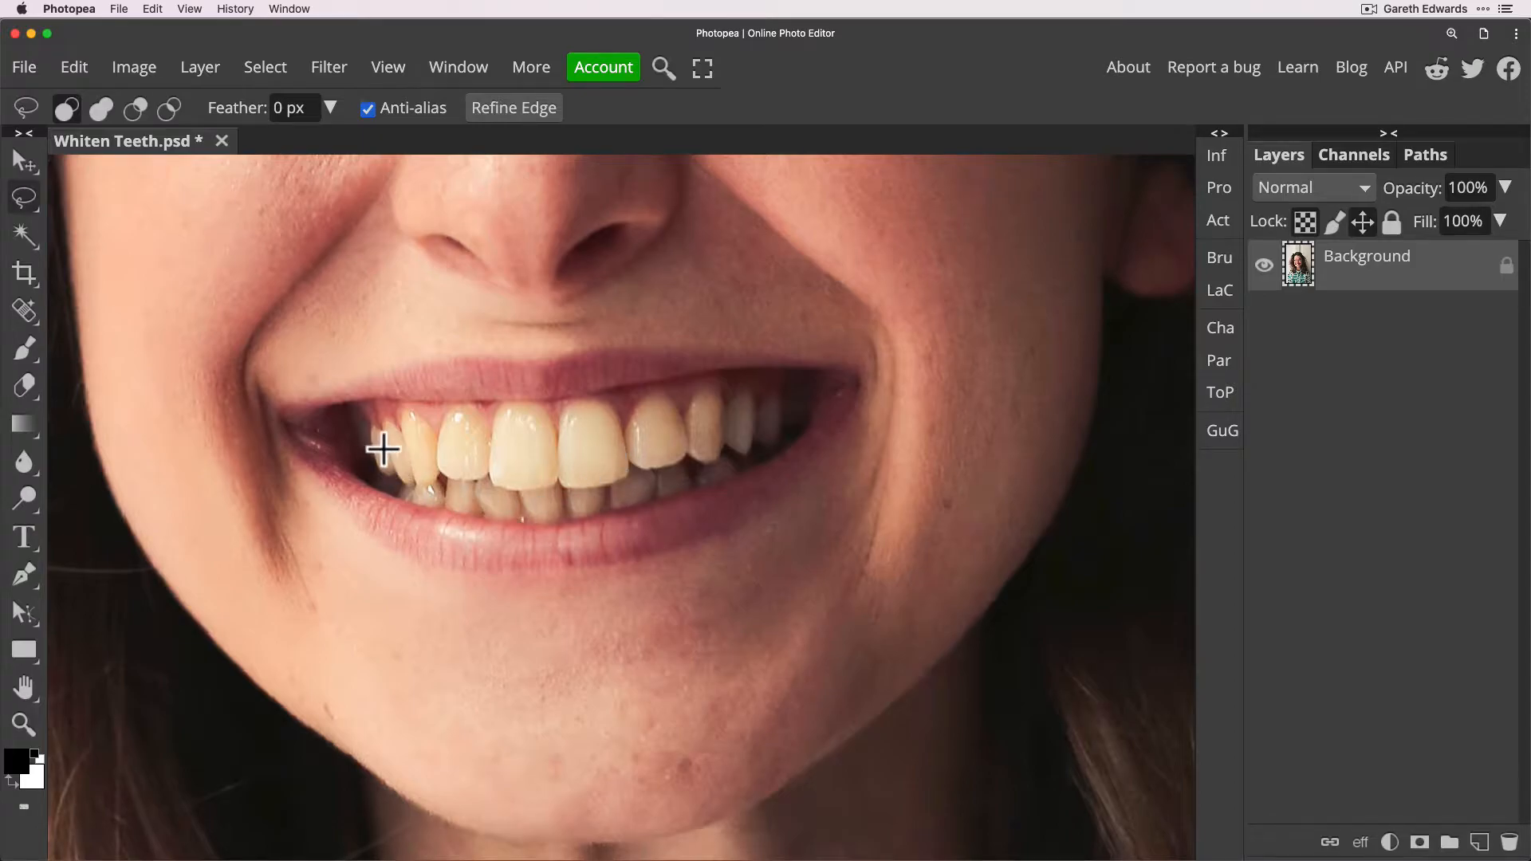
mouse_move(606, 390)
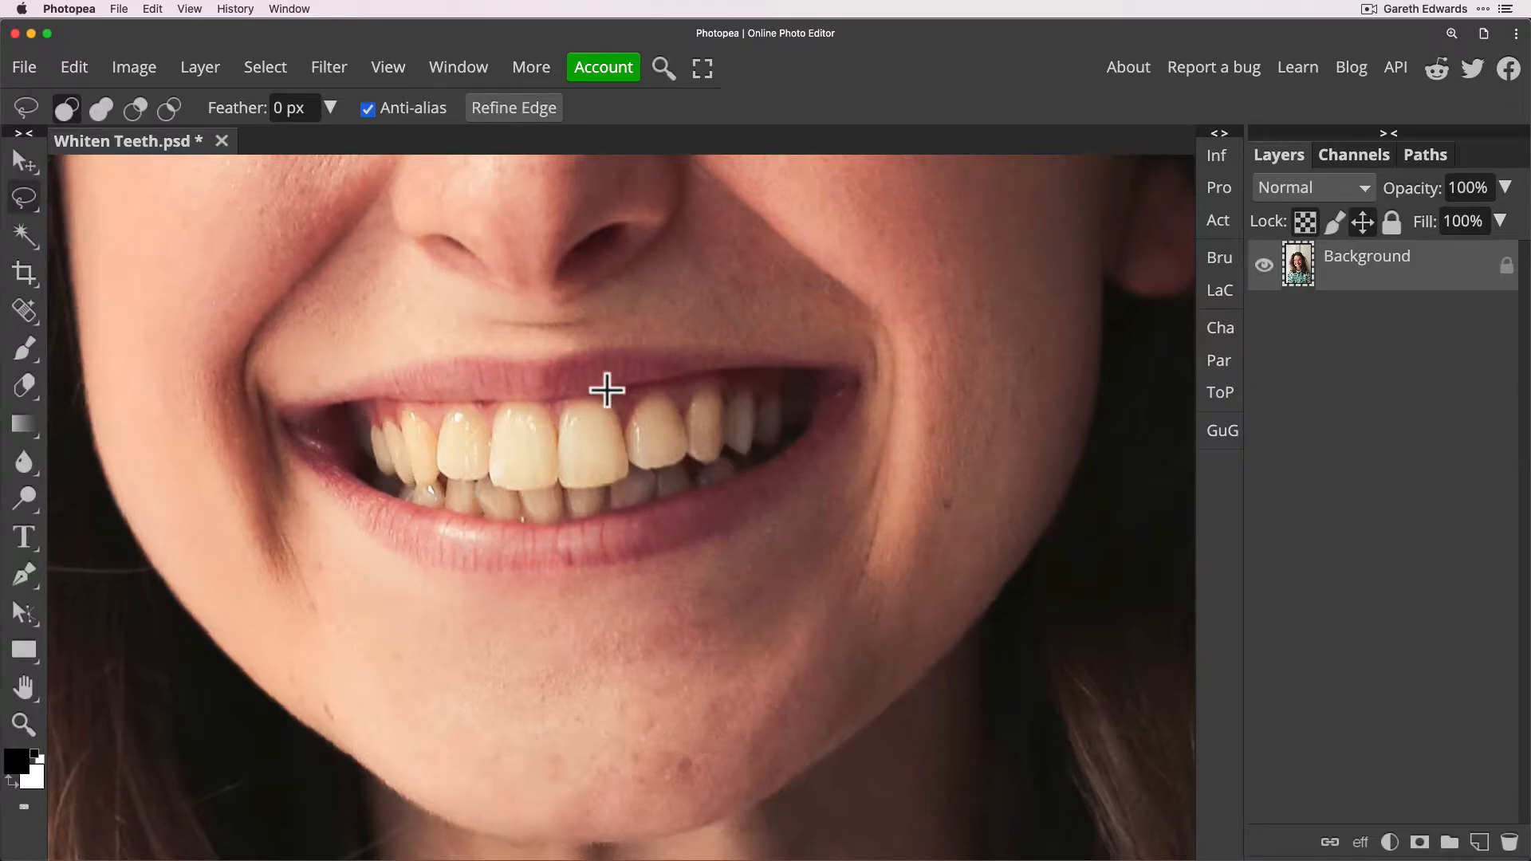
mouse_move(364, 429)
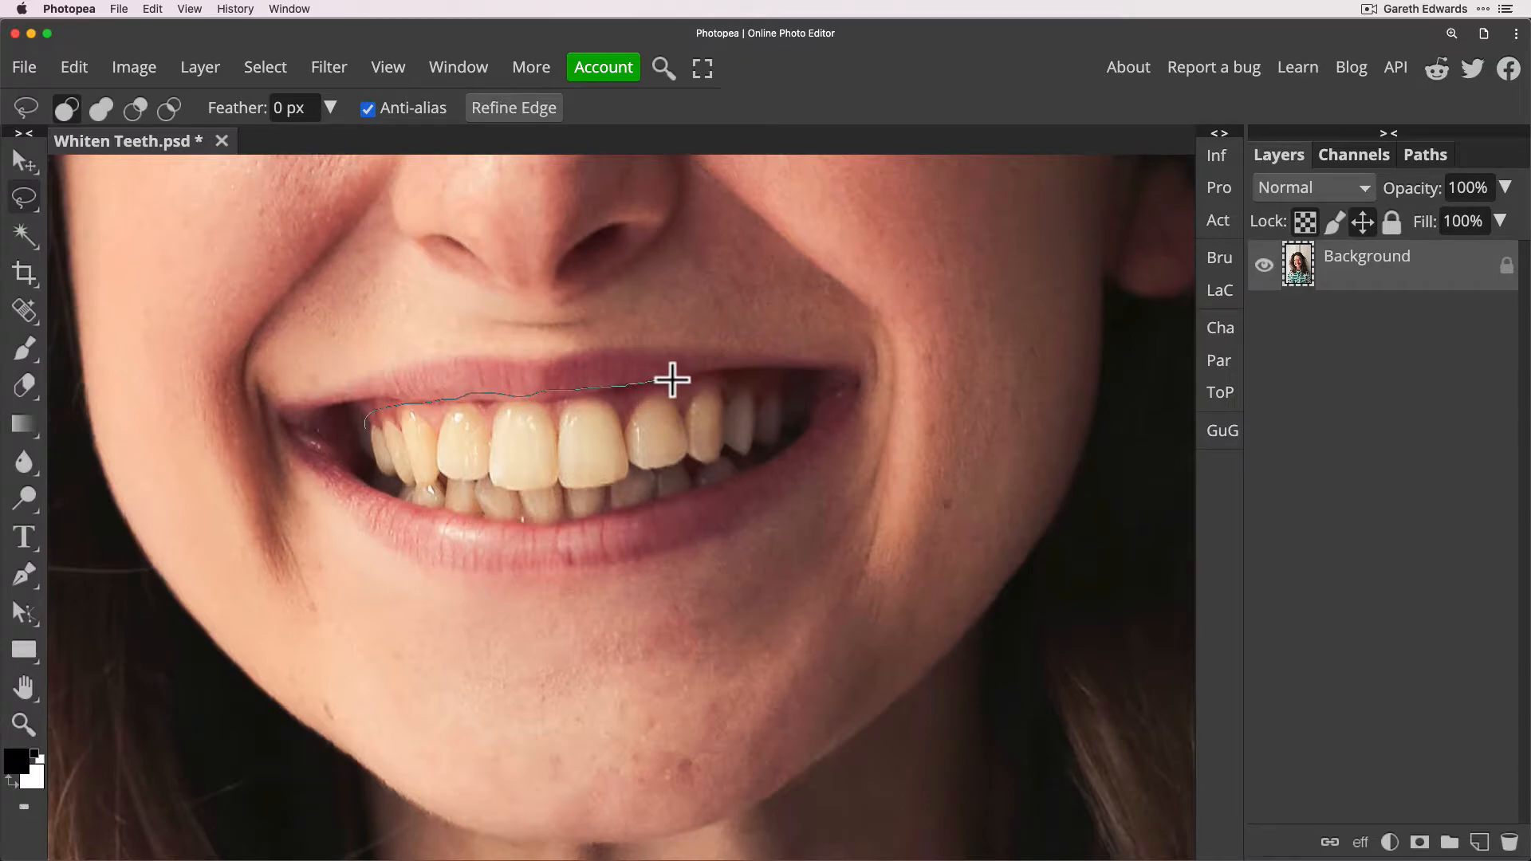
click(791, 393)
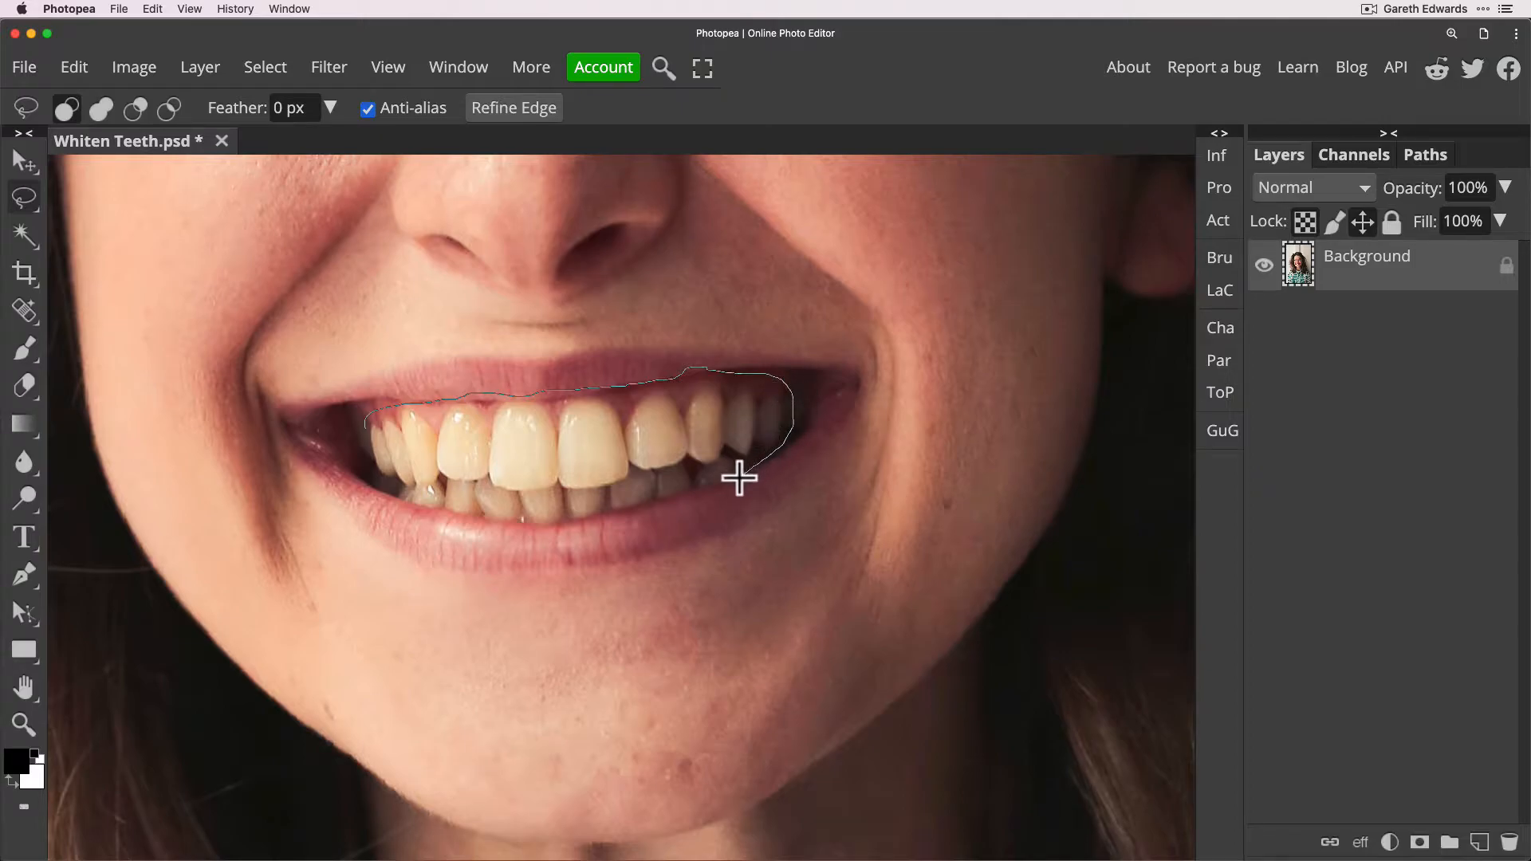
click(629, 517)
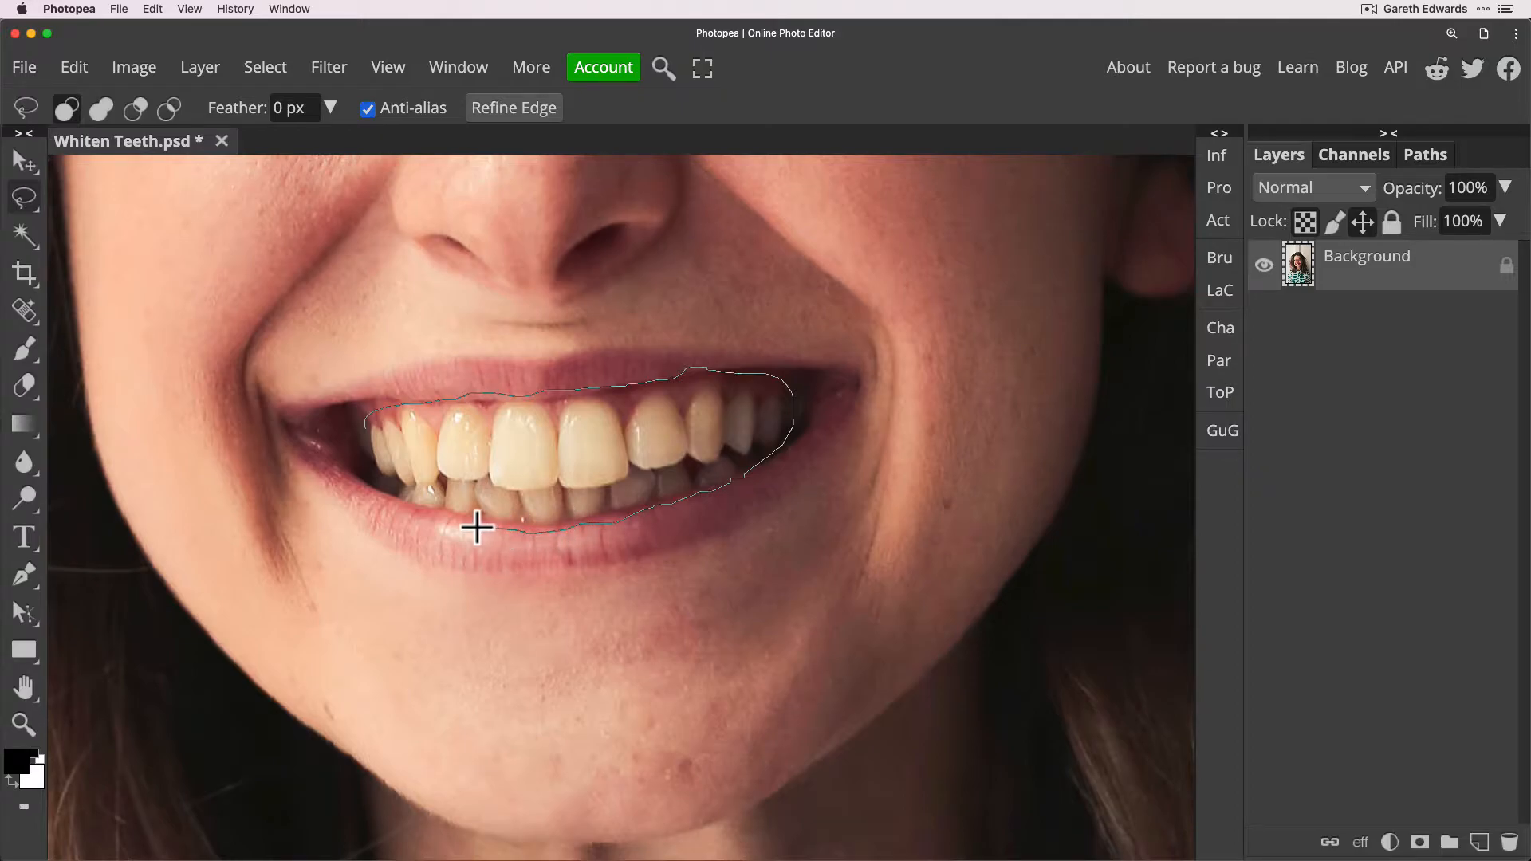
mouse_move(380, 495)
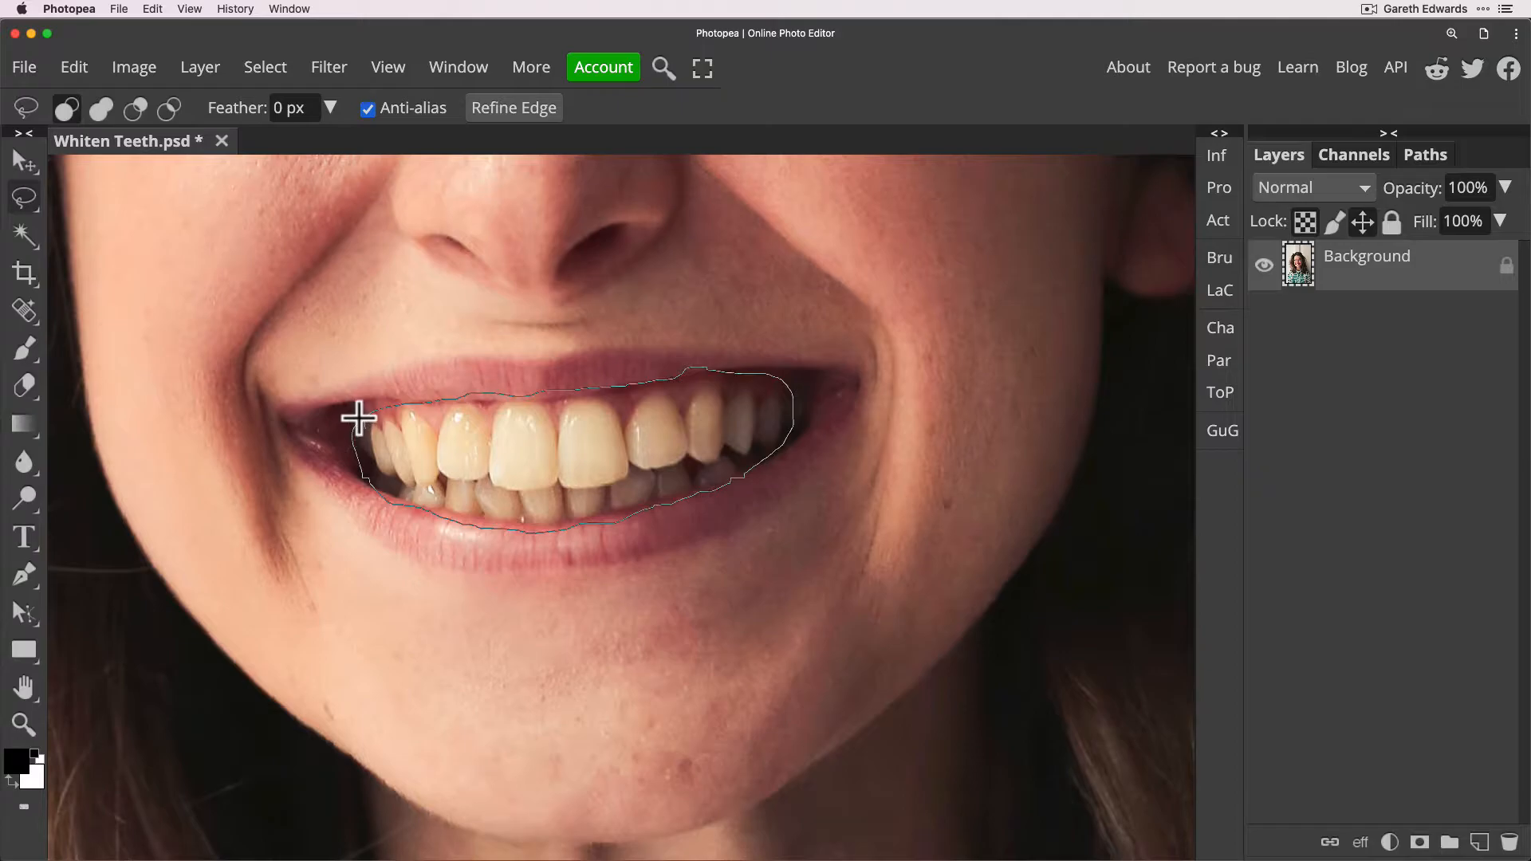
click(359, 417)
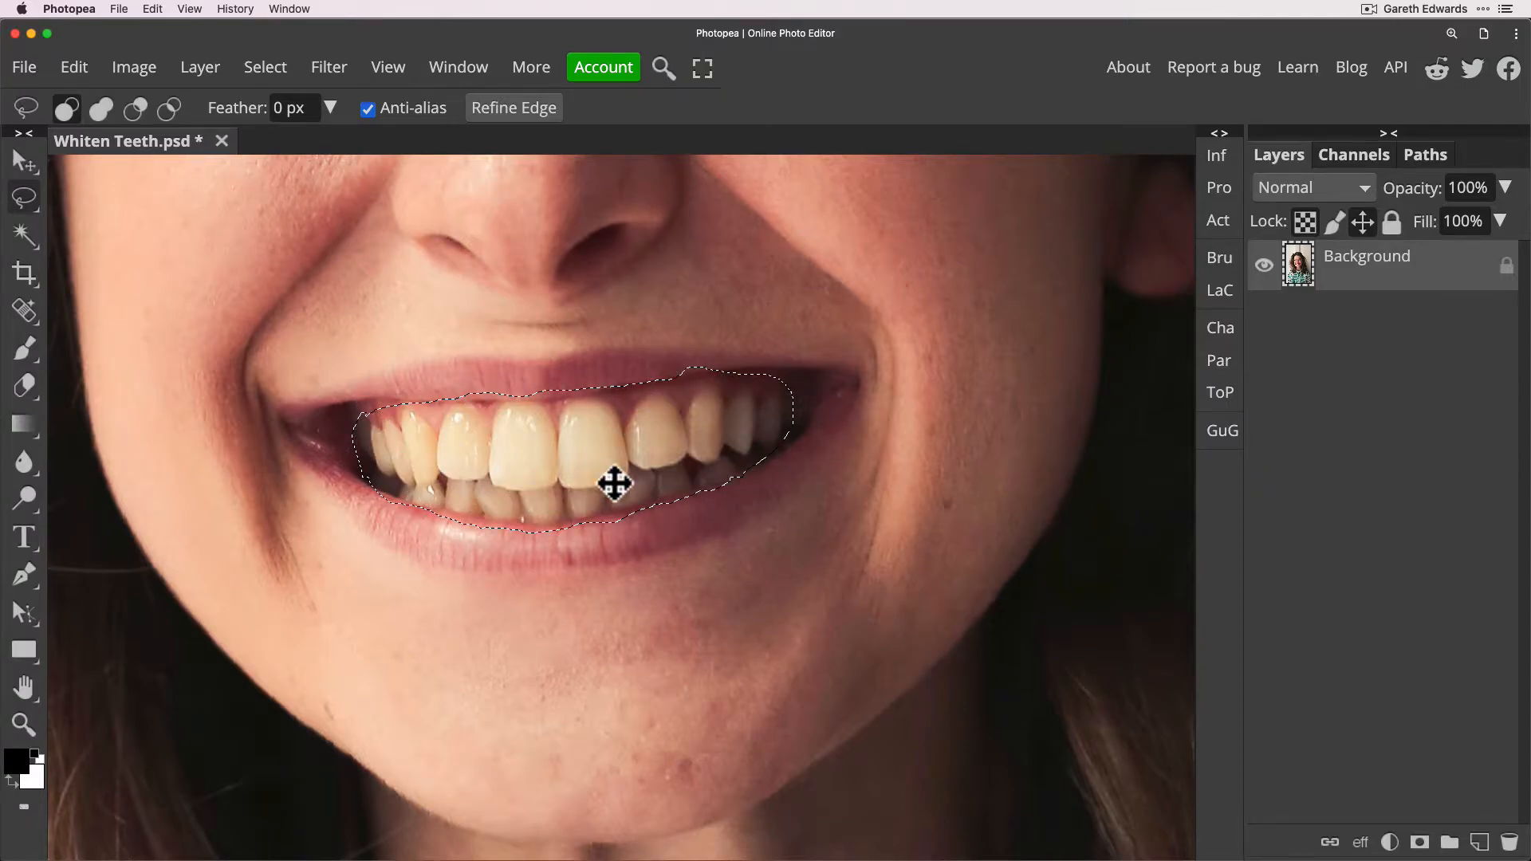
mouse_move(1178, 523)
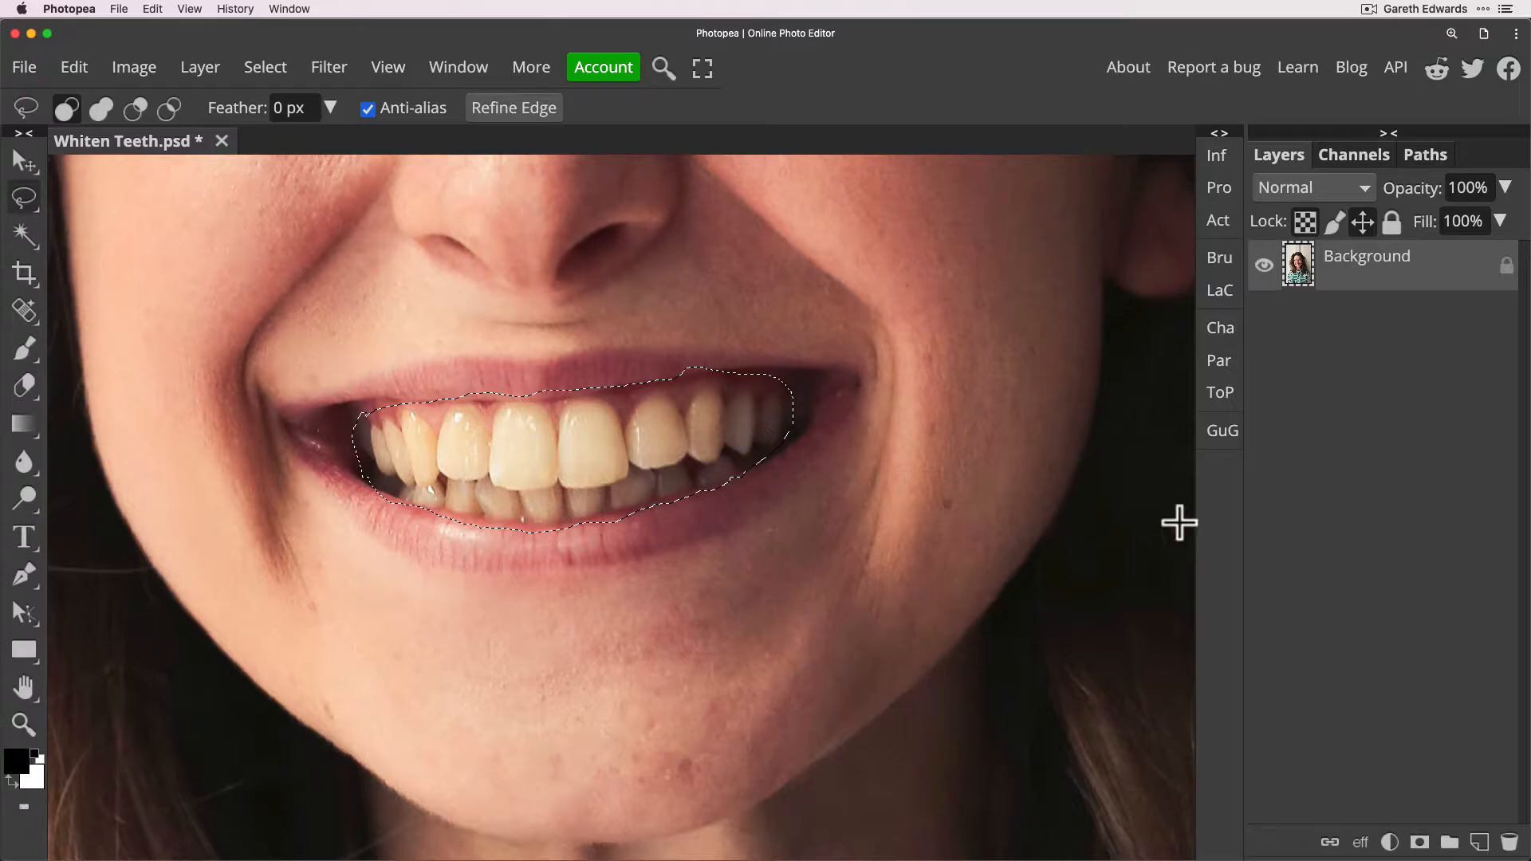
Step: Add a Hue/Saturation adjustment layer masked to the teeth selection
click(1389, 842)
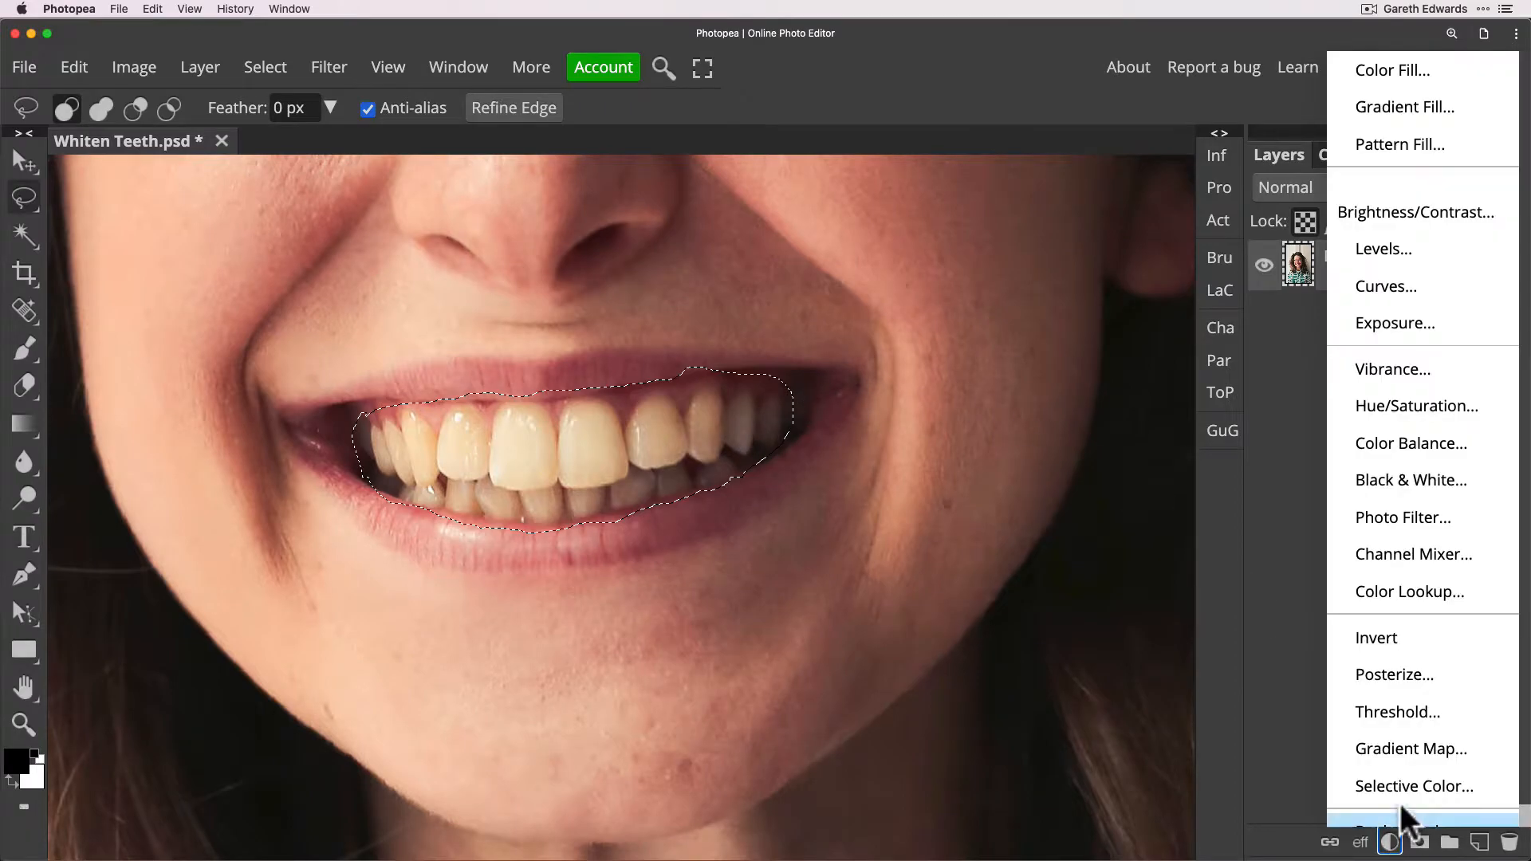
click(1416, 405)
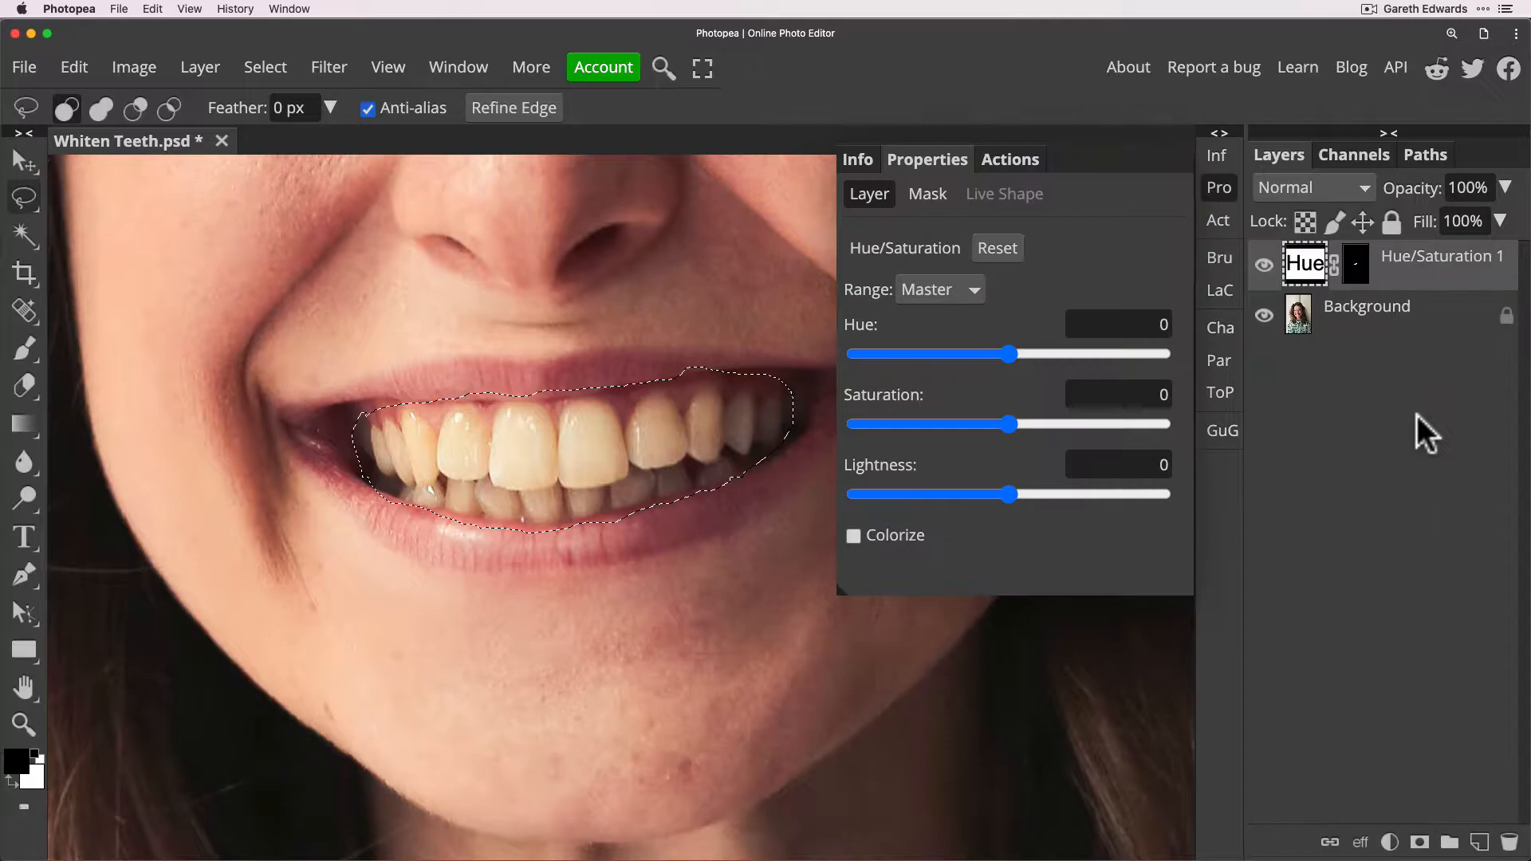
mouse_move(764, 404)
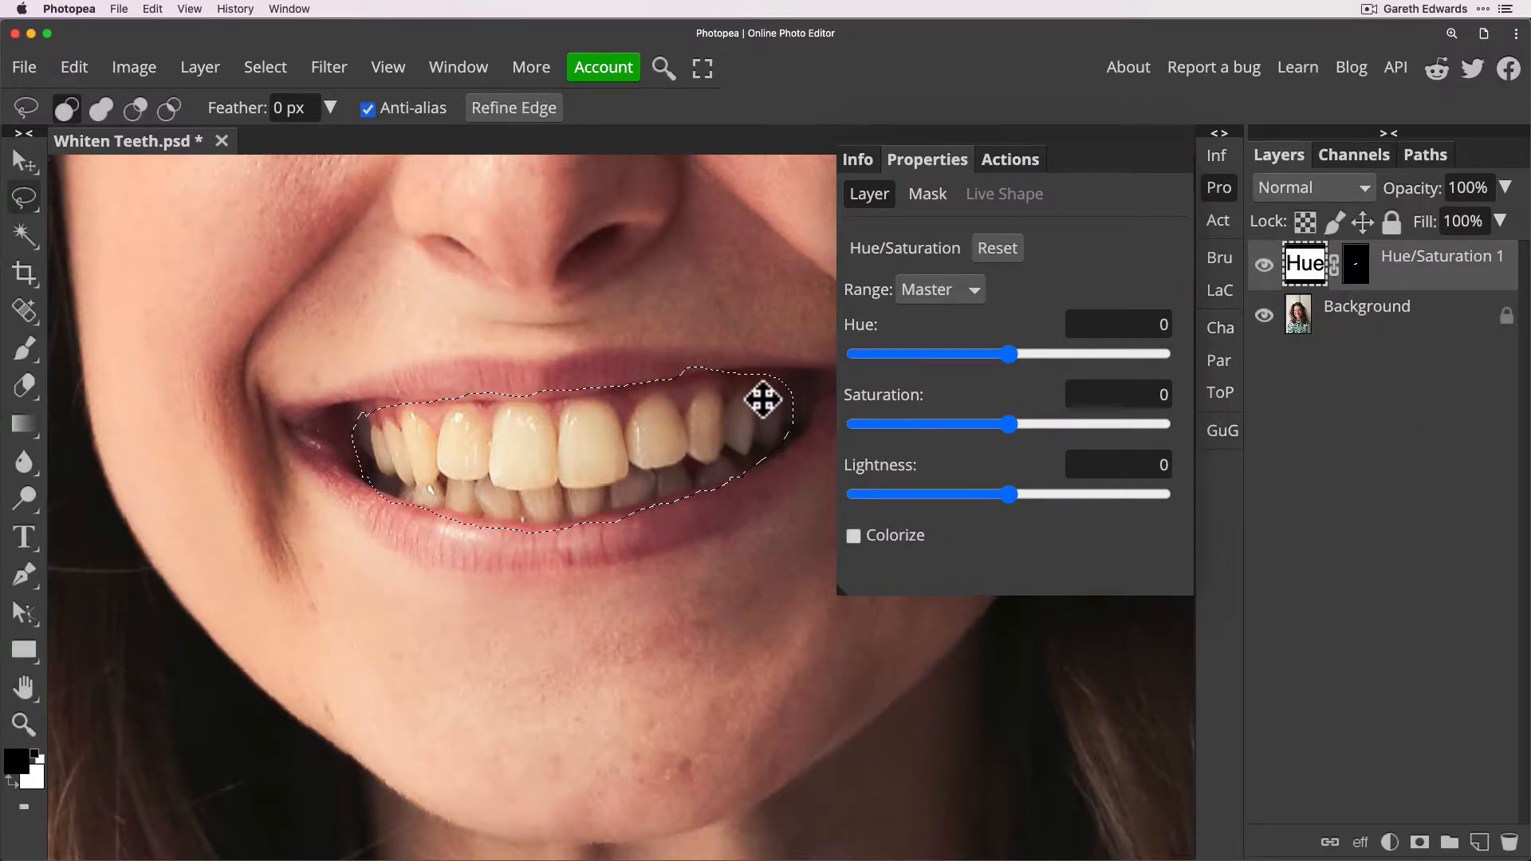
mouse_move(1403, 281)
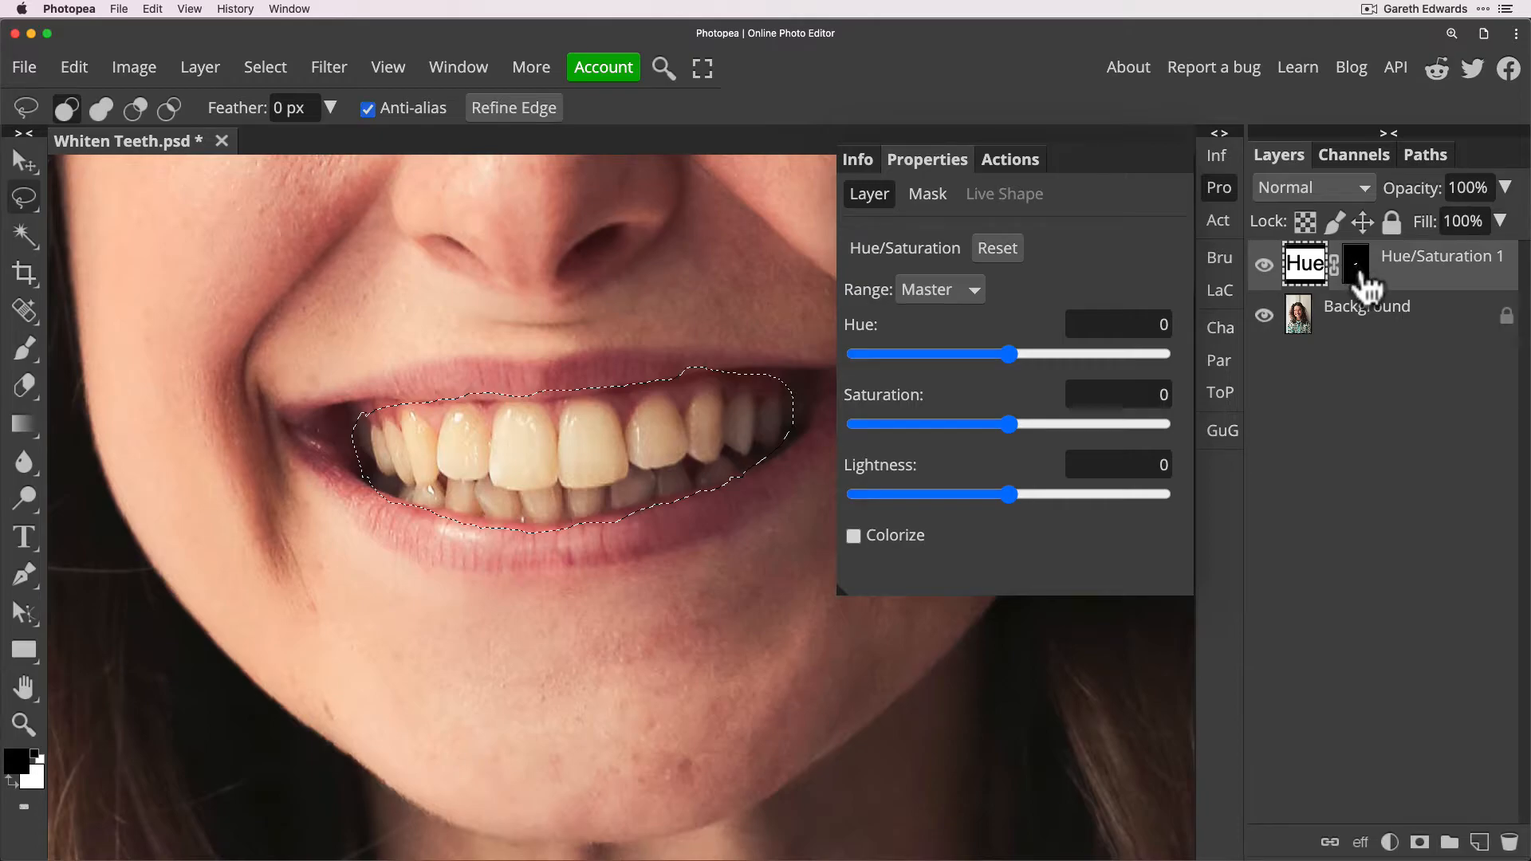
mouse_move(813, 534)
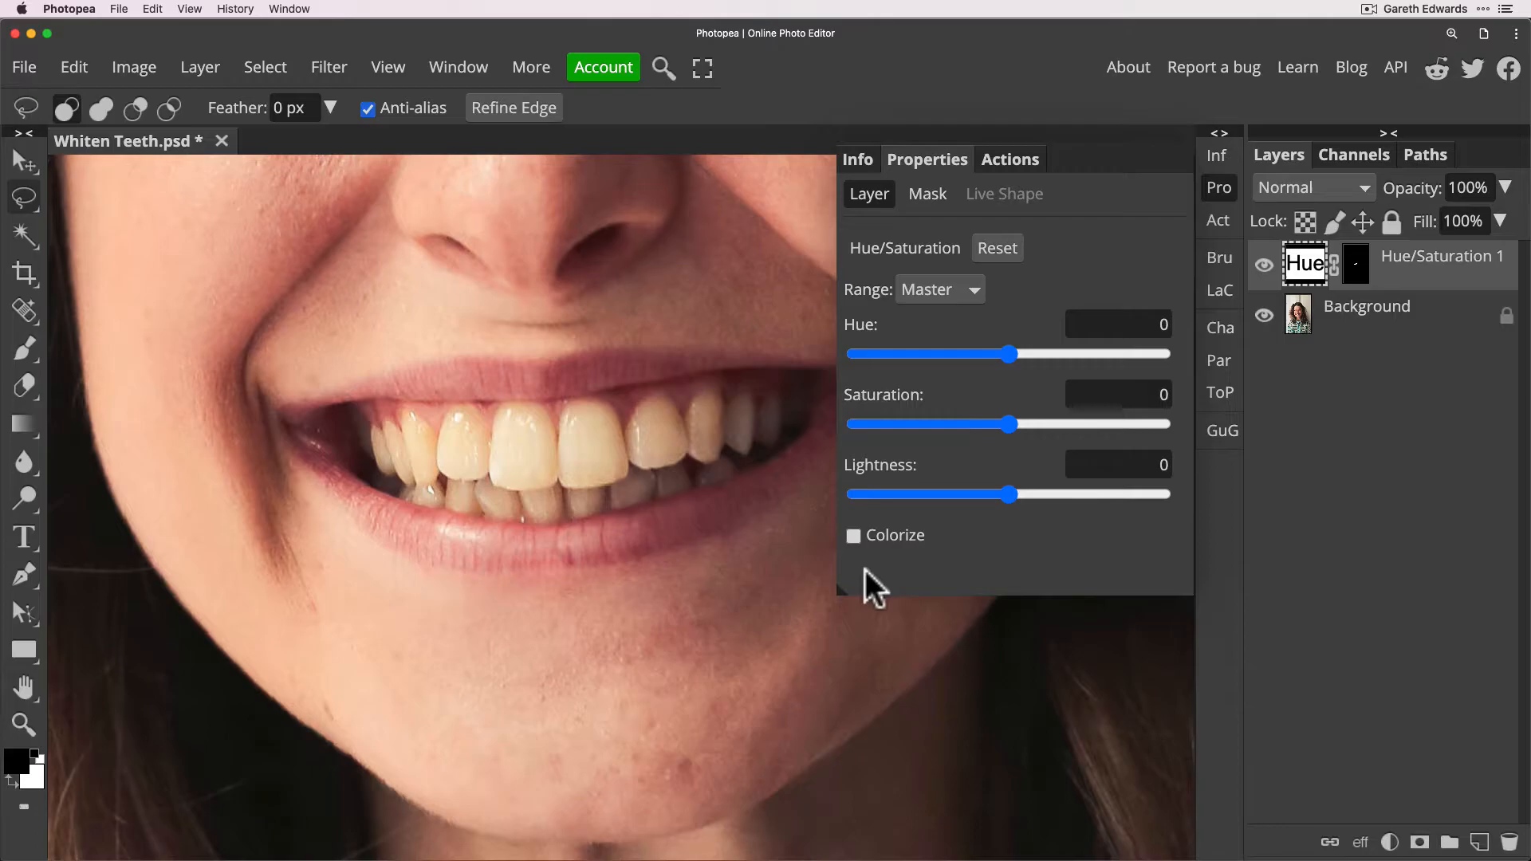
mouse_move(535, 525)
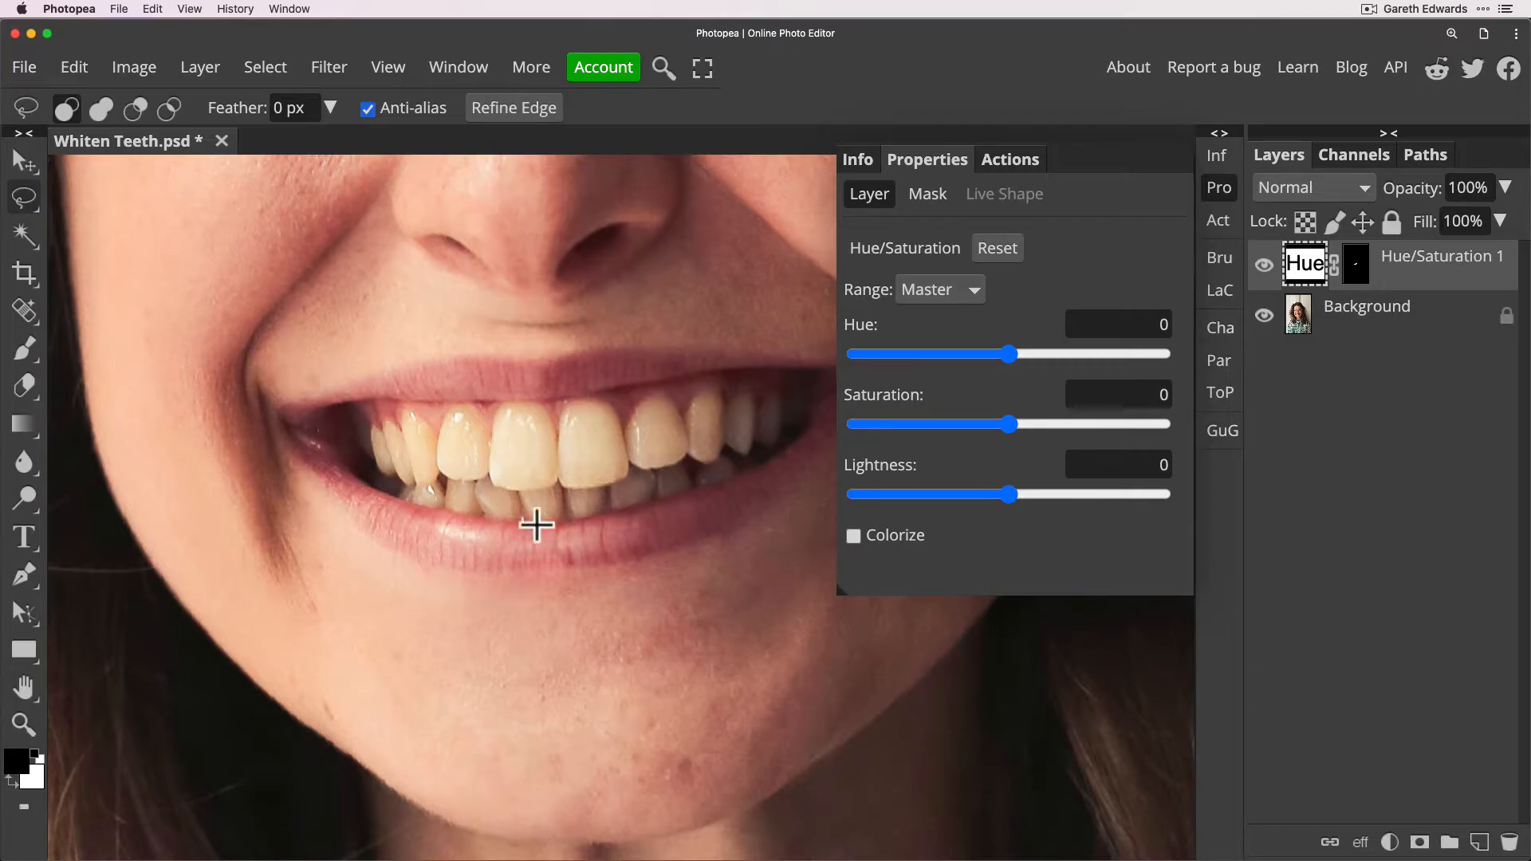
mouse_move(458, 511)
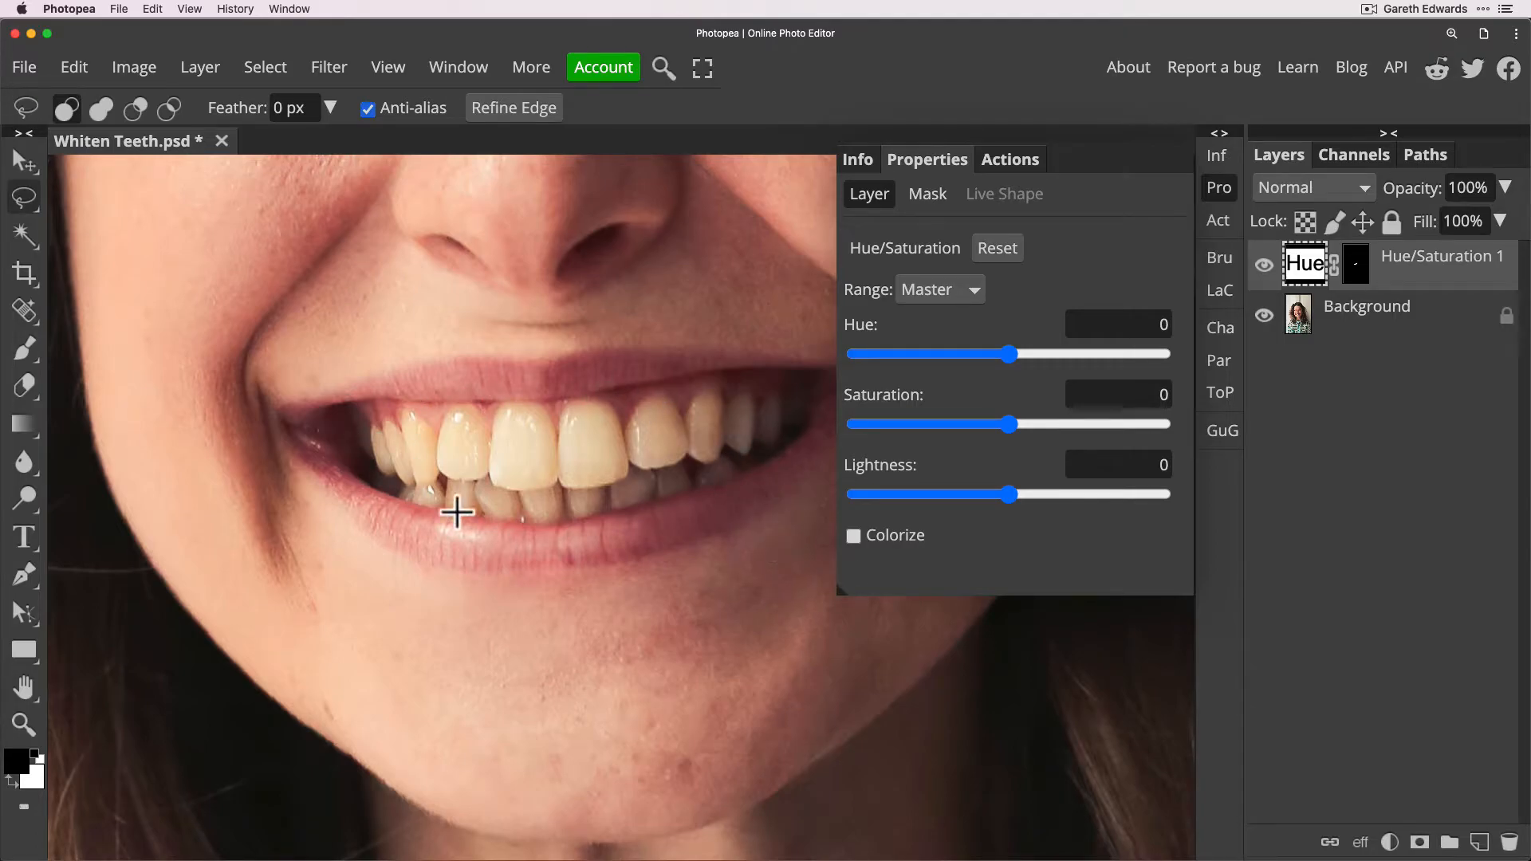
mouse_move(1103, 449)
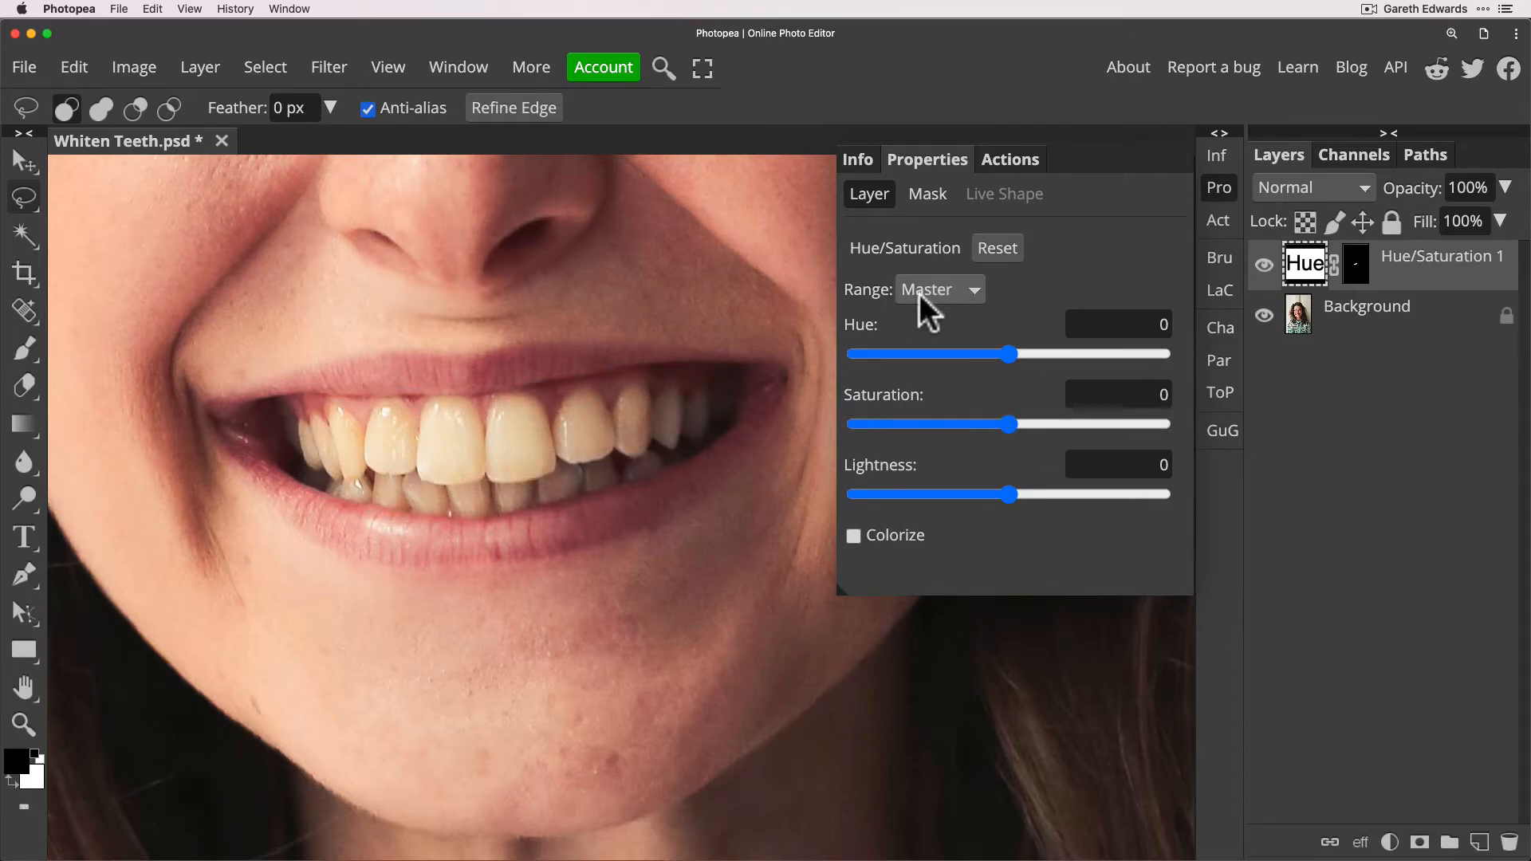
Step: Limit the Hue/Saturation adjustment to the Yellow colour range
click(937, 288)
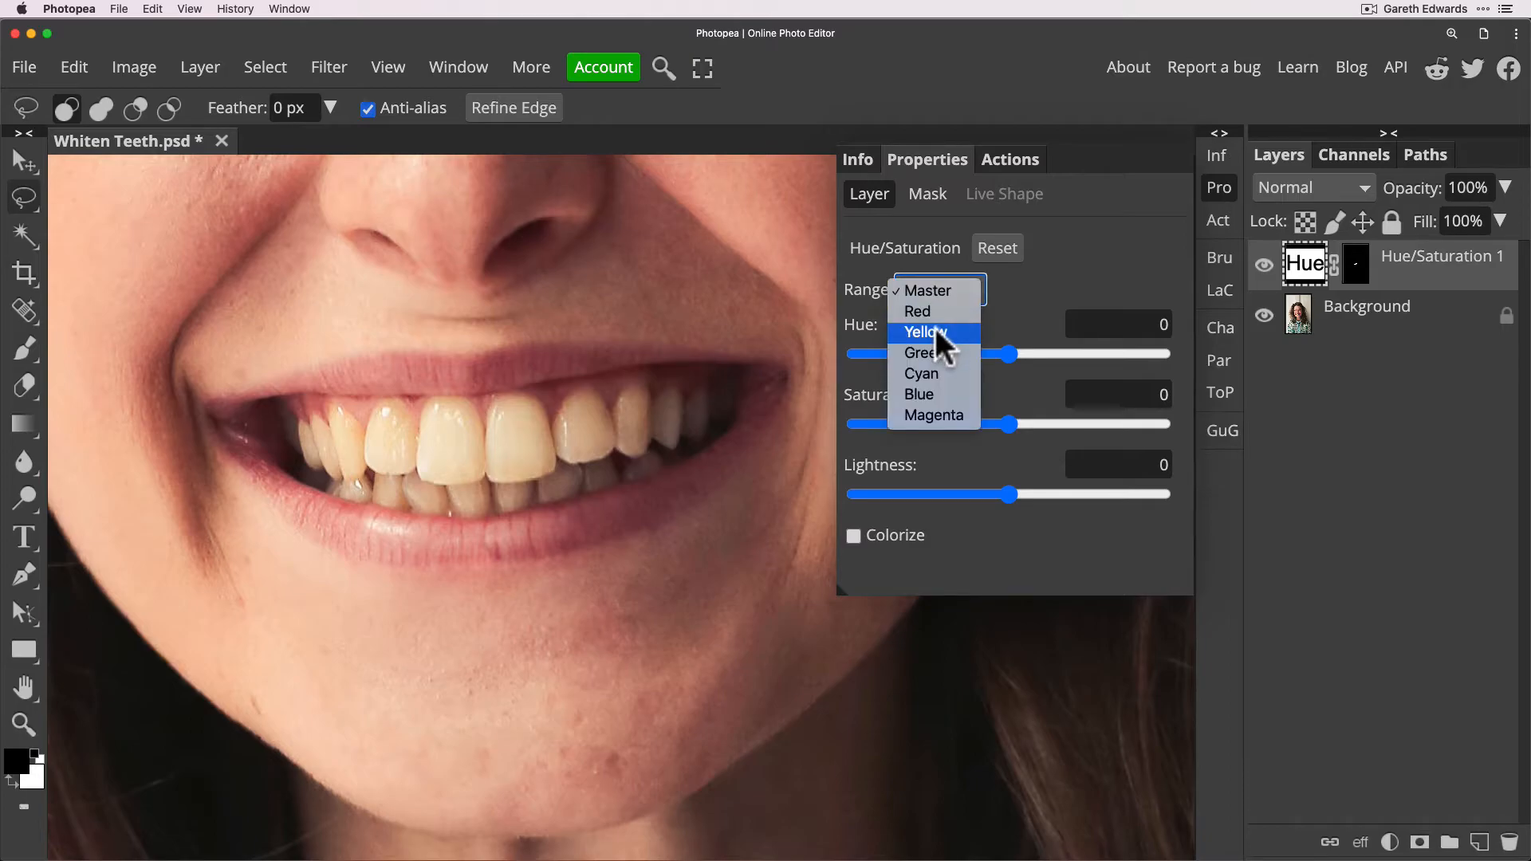
click(923, 331)
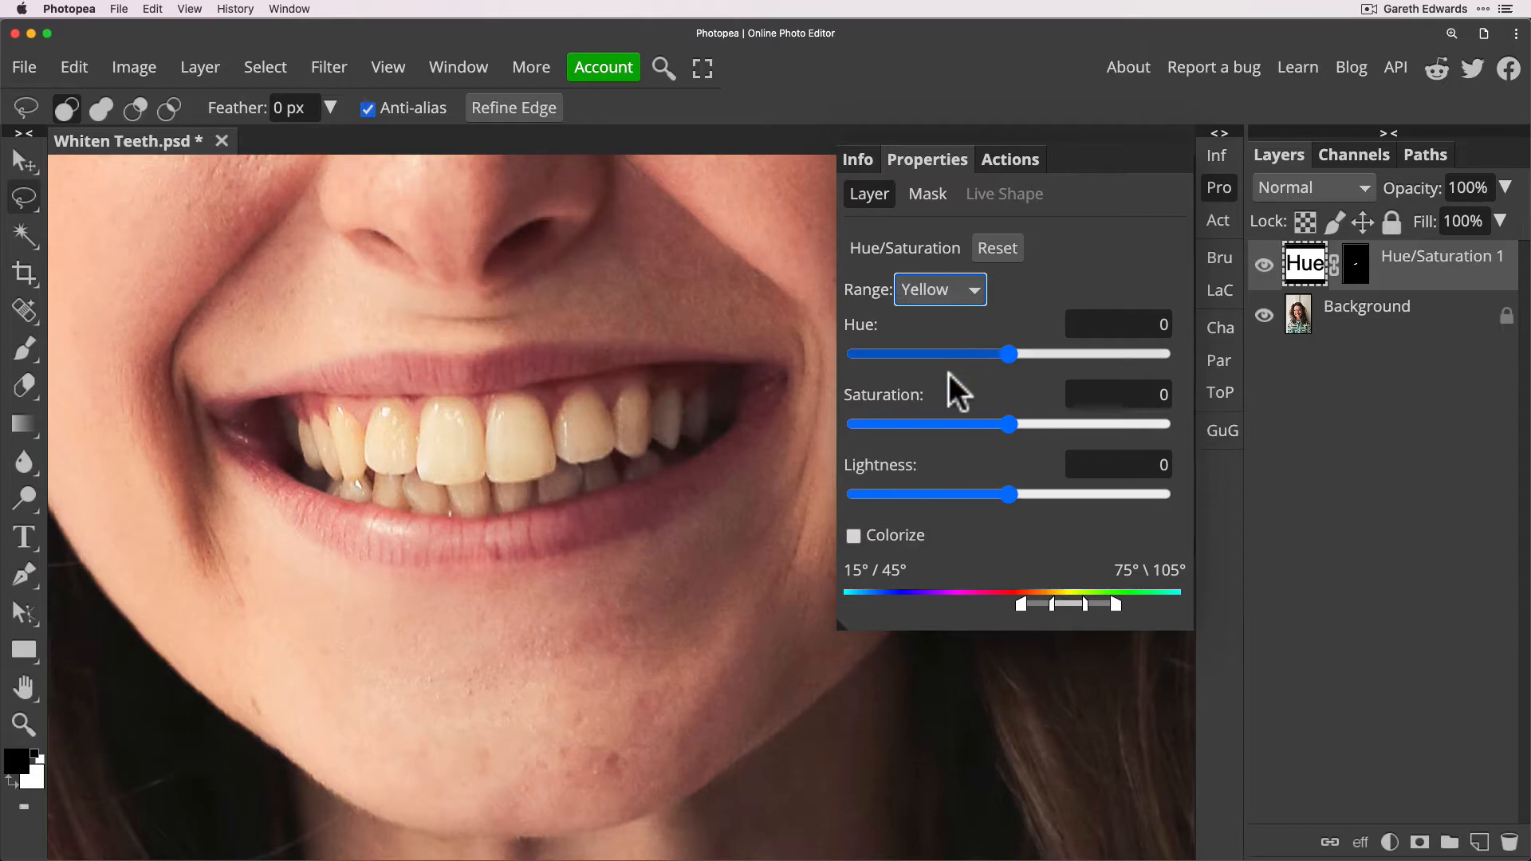
mouse_move(945, 391)
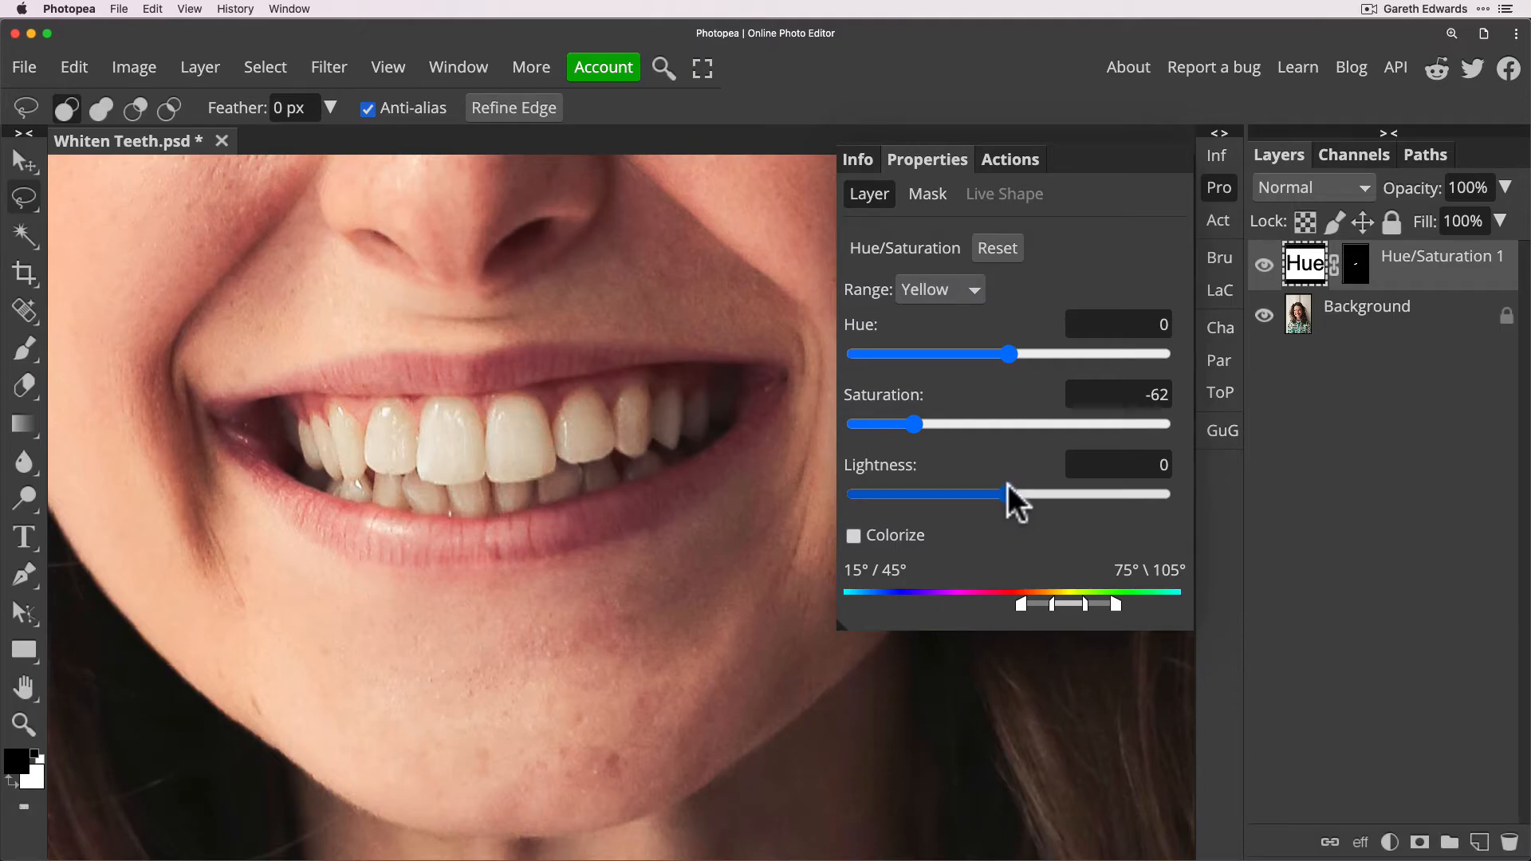
mouse_move(1015, 507)
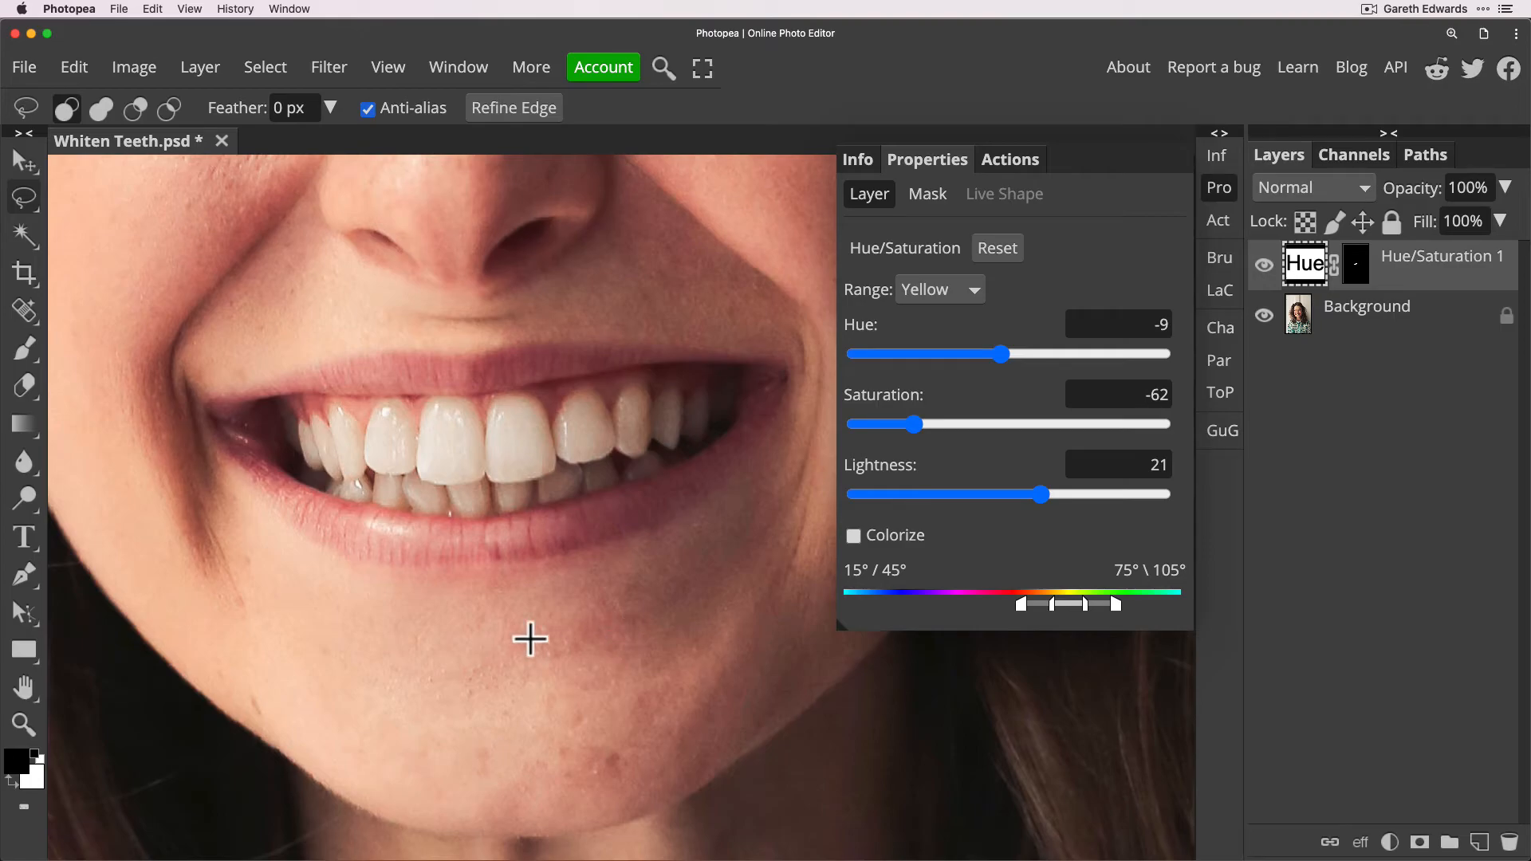
mouse_move(597, 601)
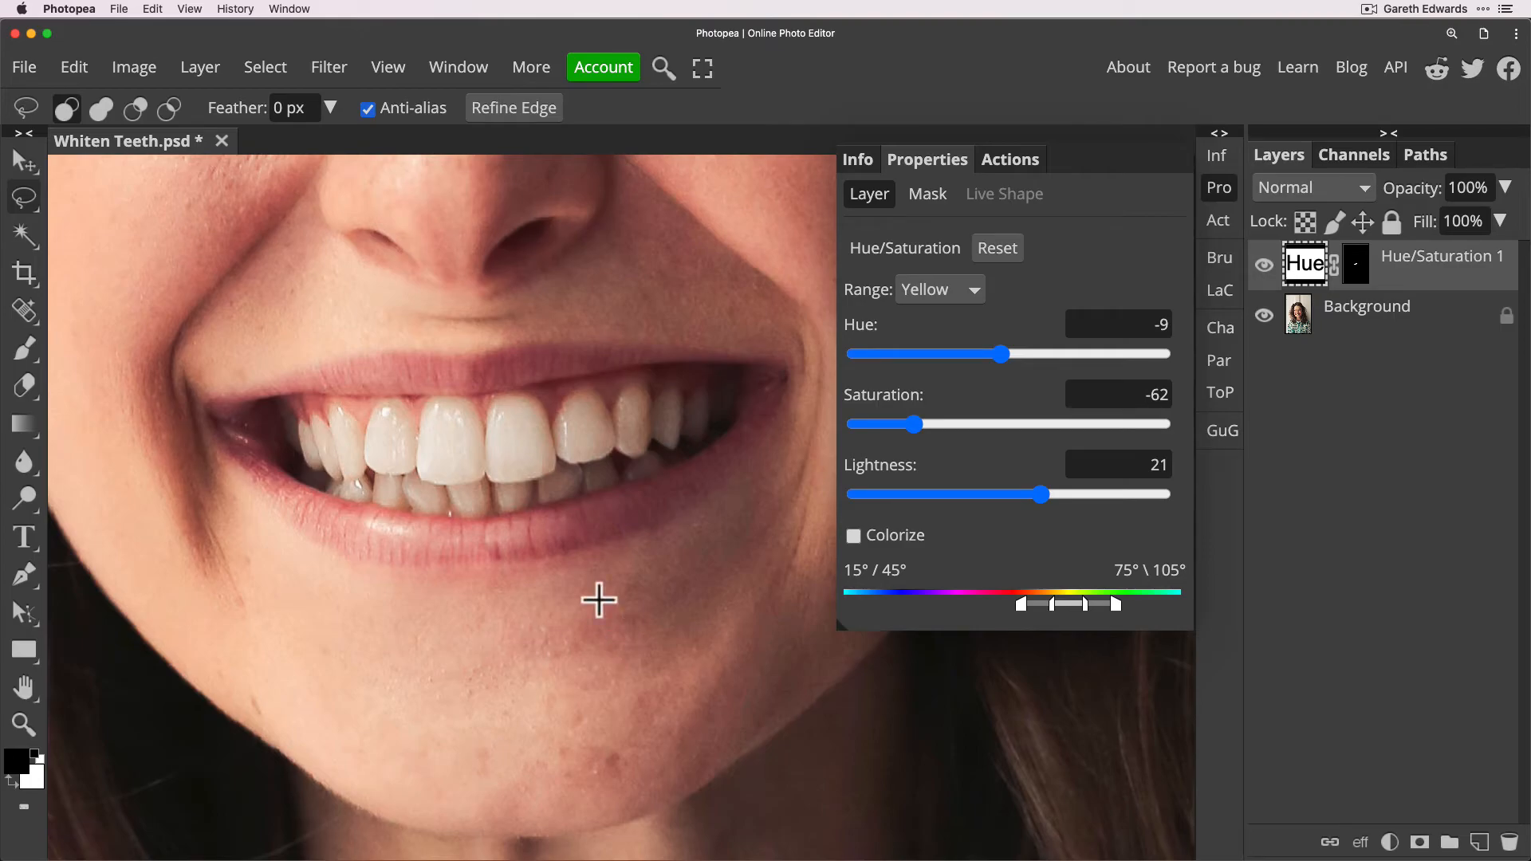
mouse_move(771, 542)
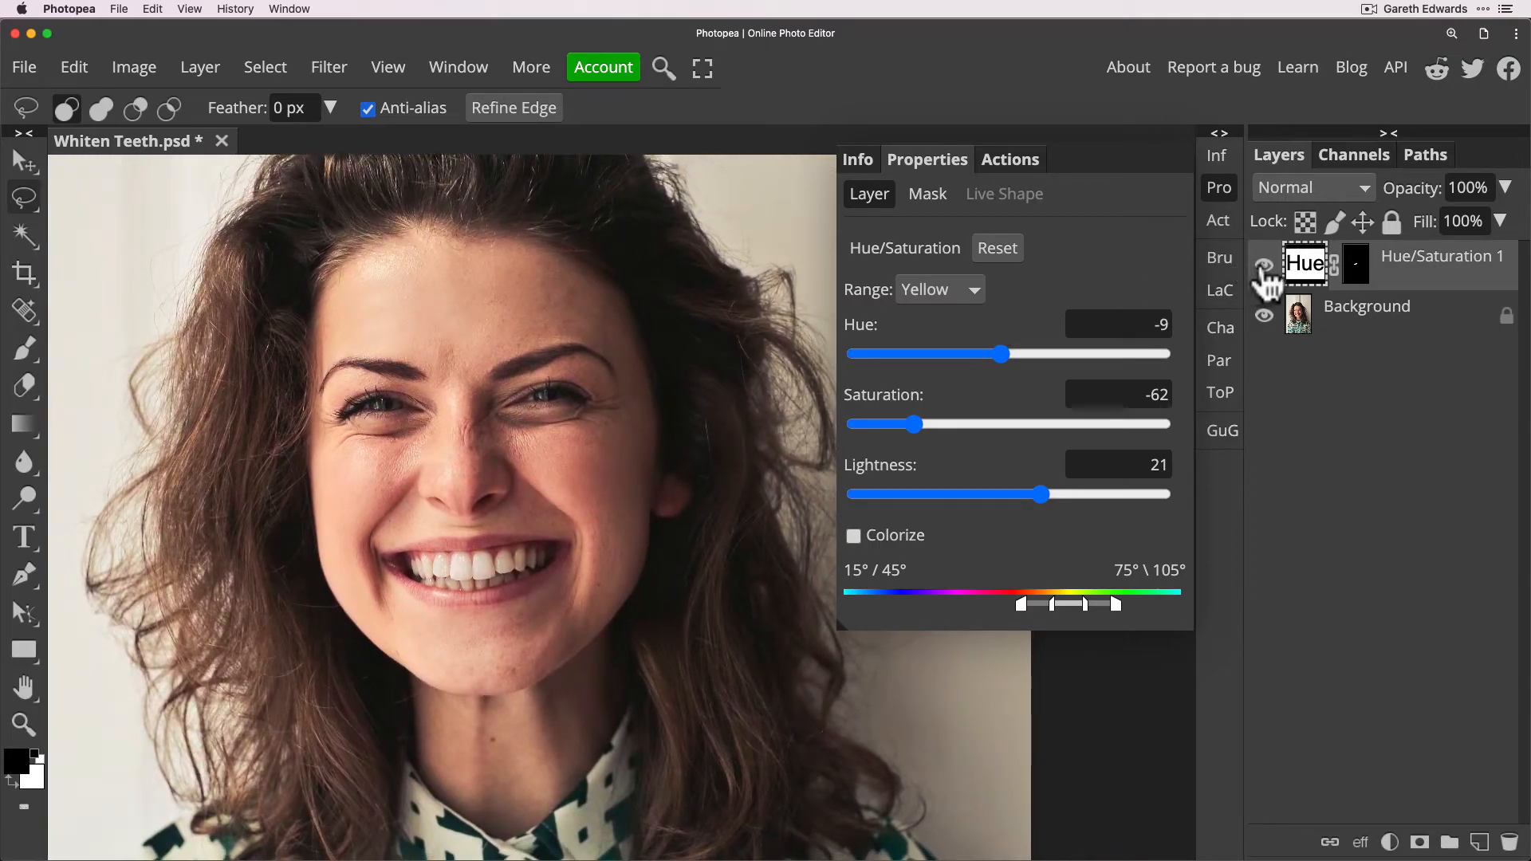
click(1262, 271)
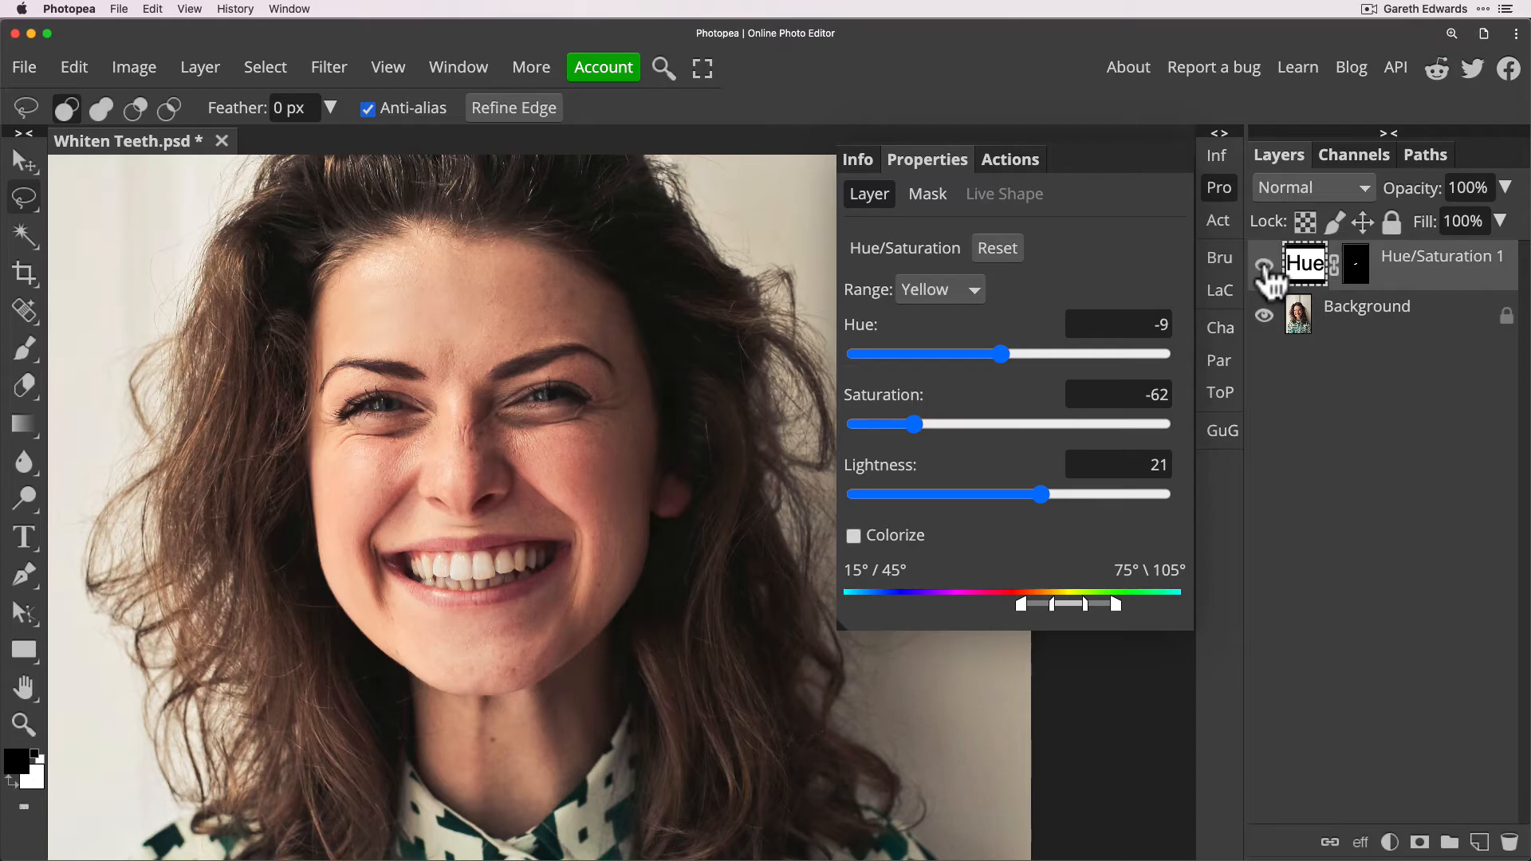
click(1264, 271)
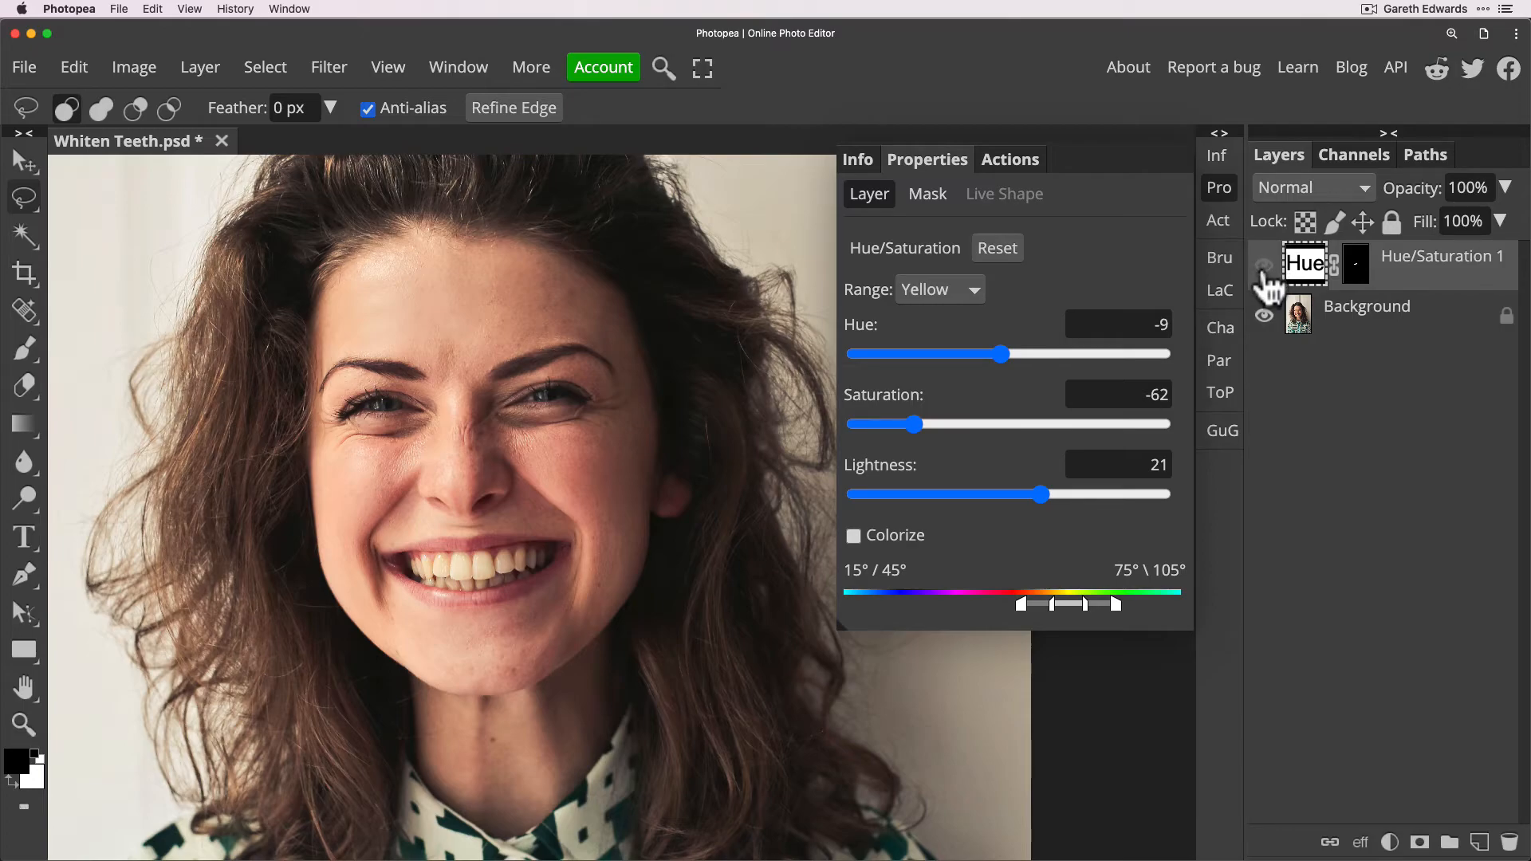
click(1263, 265)
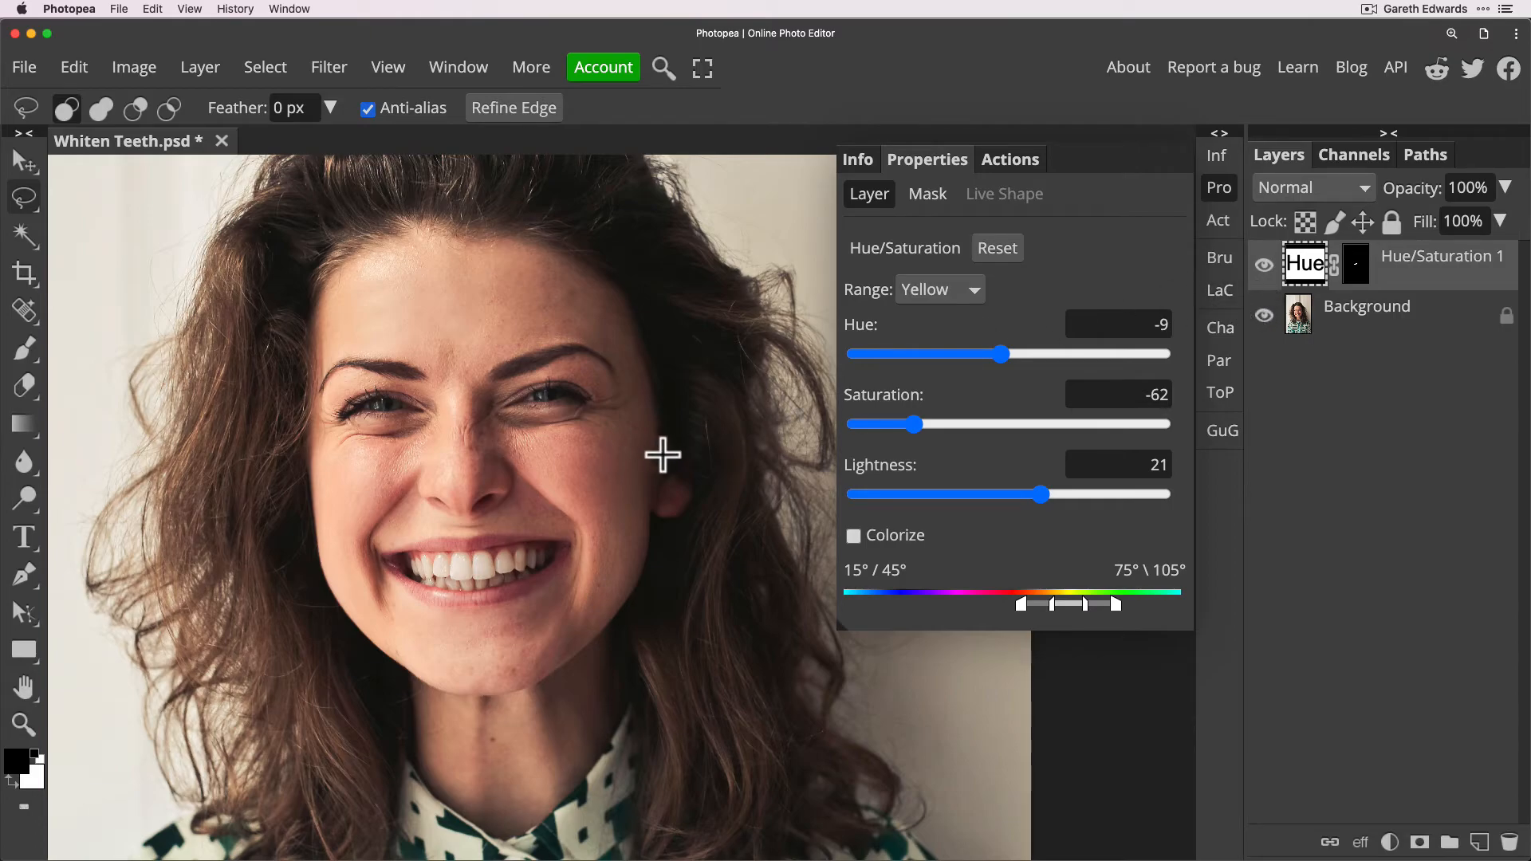
mouse_move(714, 535)
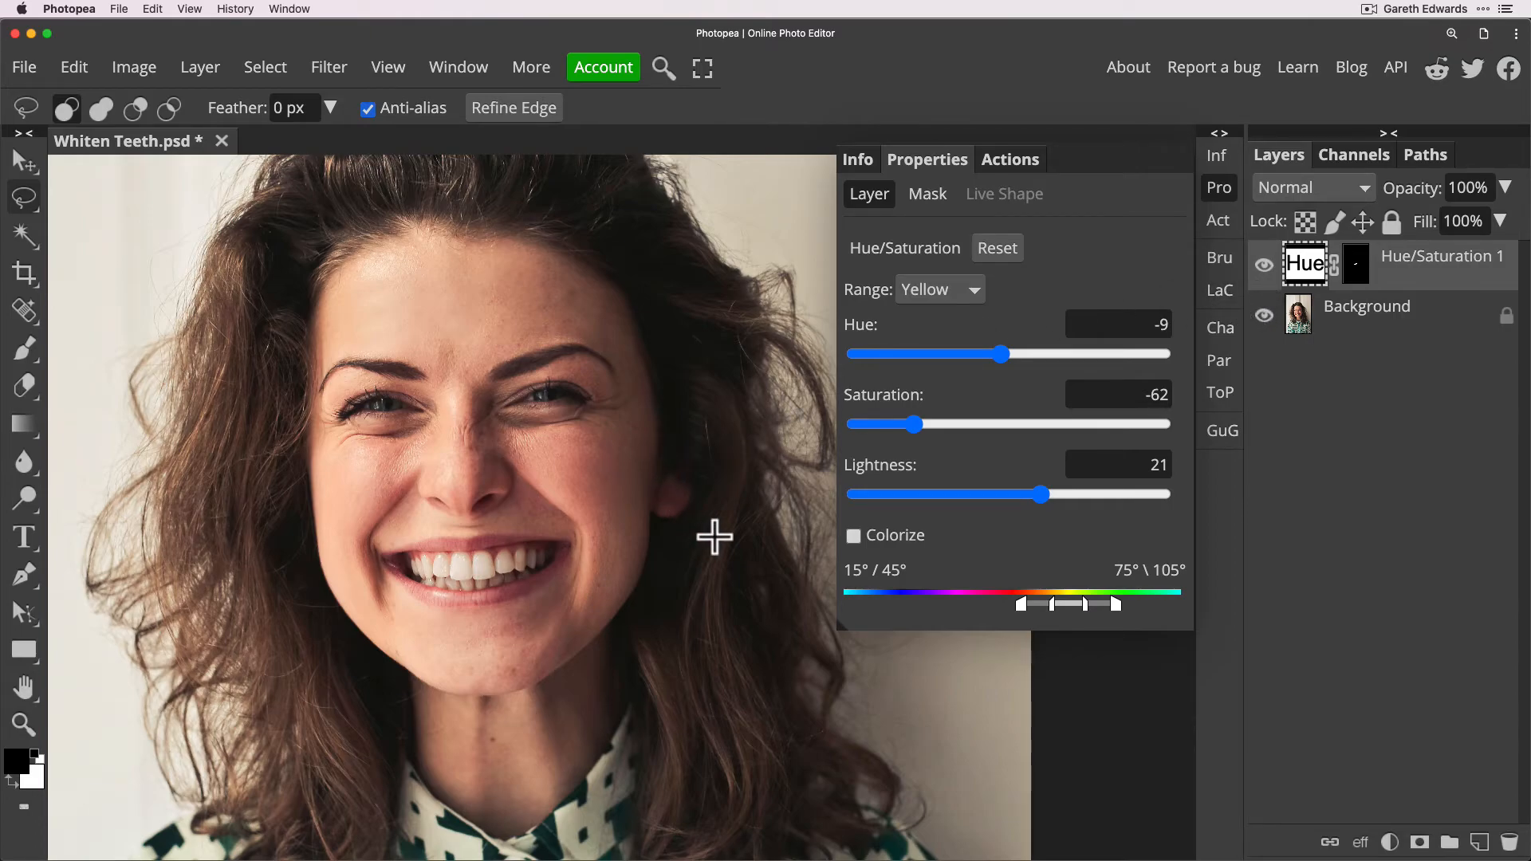